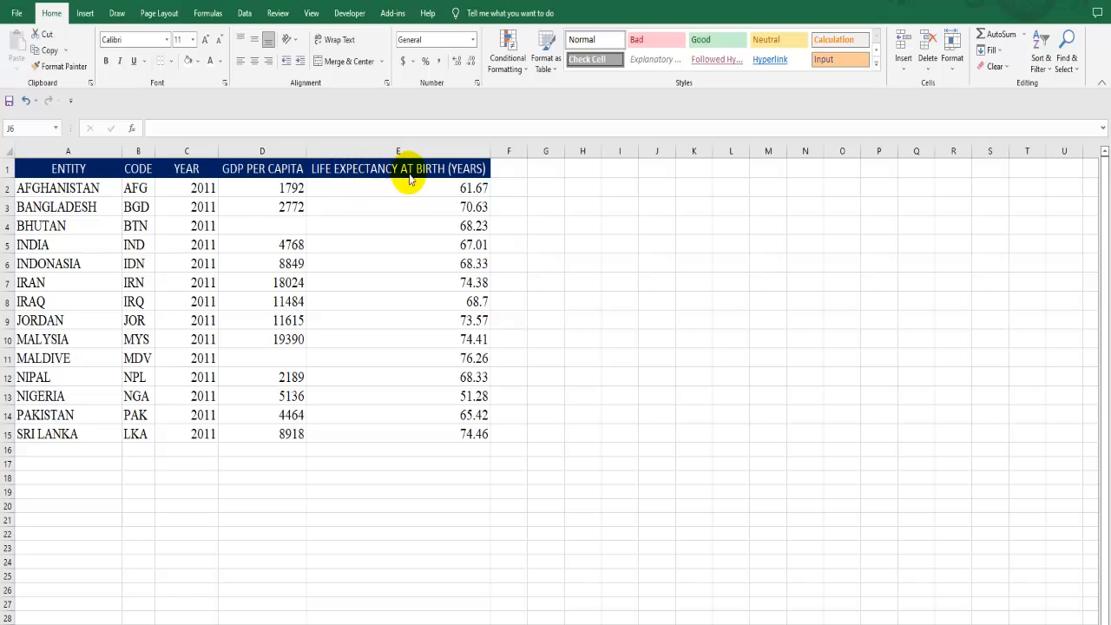
{"action": "mouse_move", "coordinate": [461, 181]}
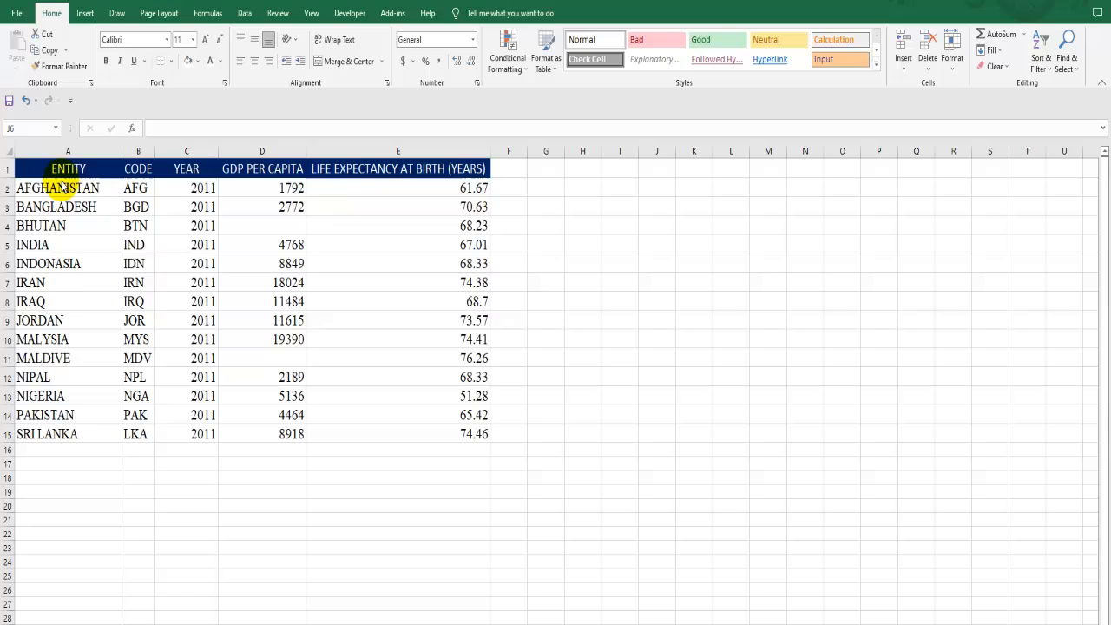
{"action": "mouse_move", "coordinate": [326, 339]}
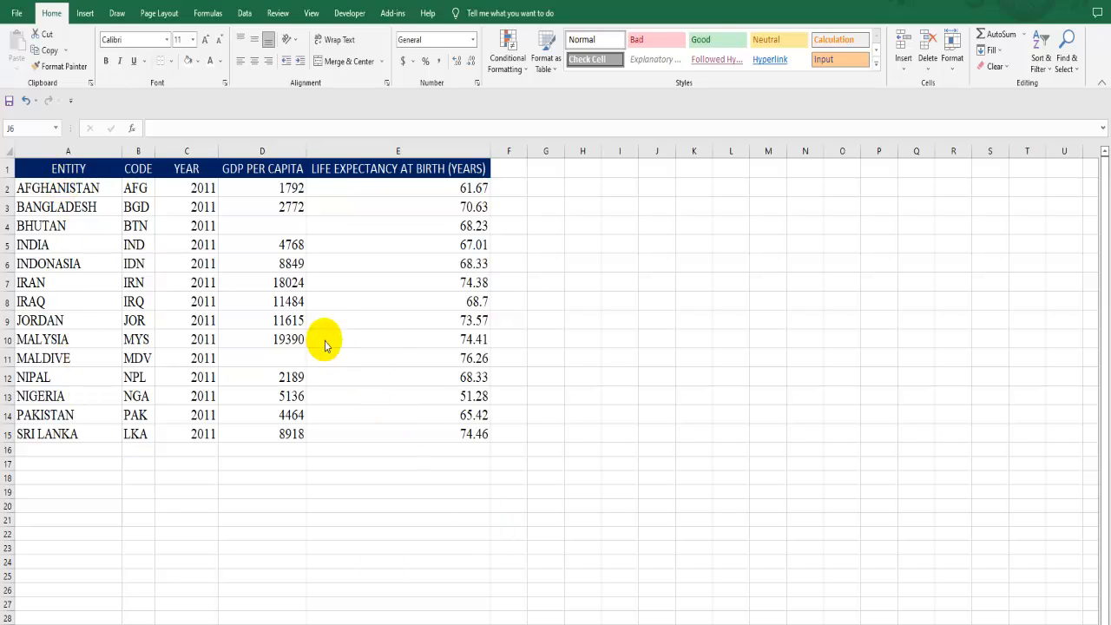
{"action": "mouse_move", "coordinate": [234, 207]}
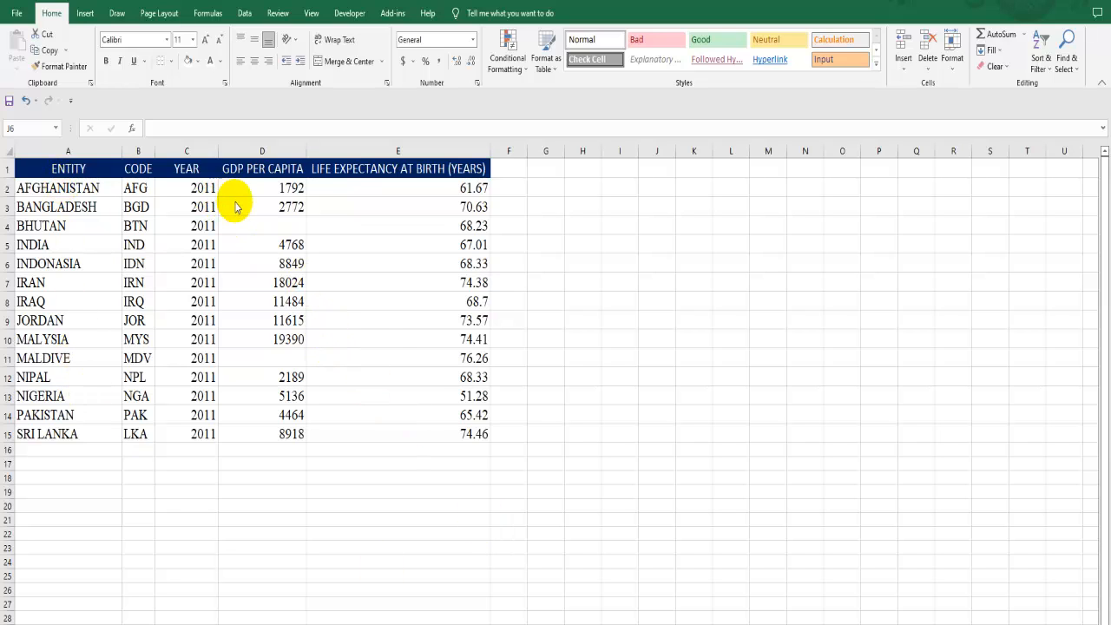
{"action": "mouse_move", "coordinate": [278, 179]}
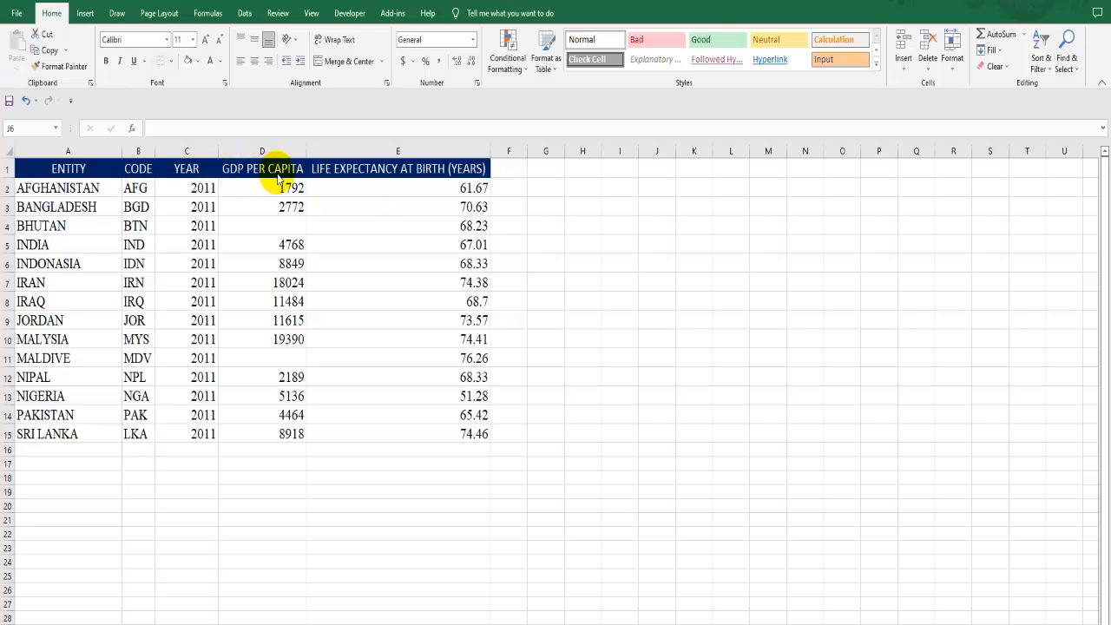
{"action": "mouse_move", "coordinate": [354, 179]}
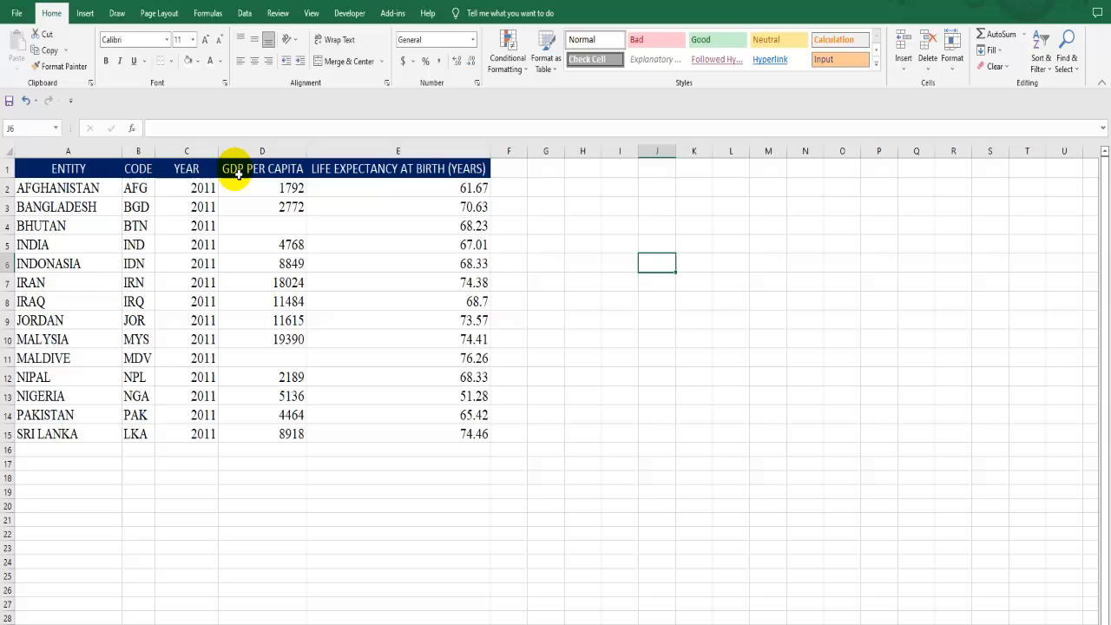
Insert a plain scatter chart of the GDP per capita and life expectancy data in D1:E15.
{"action": "left_click_drag", "start_coordinate": [263, 168], "coordinate": [437, 434]}
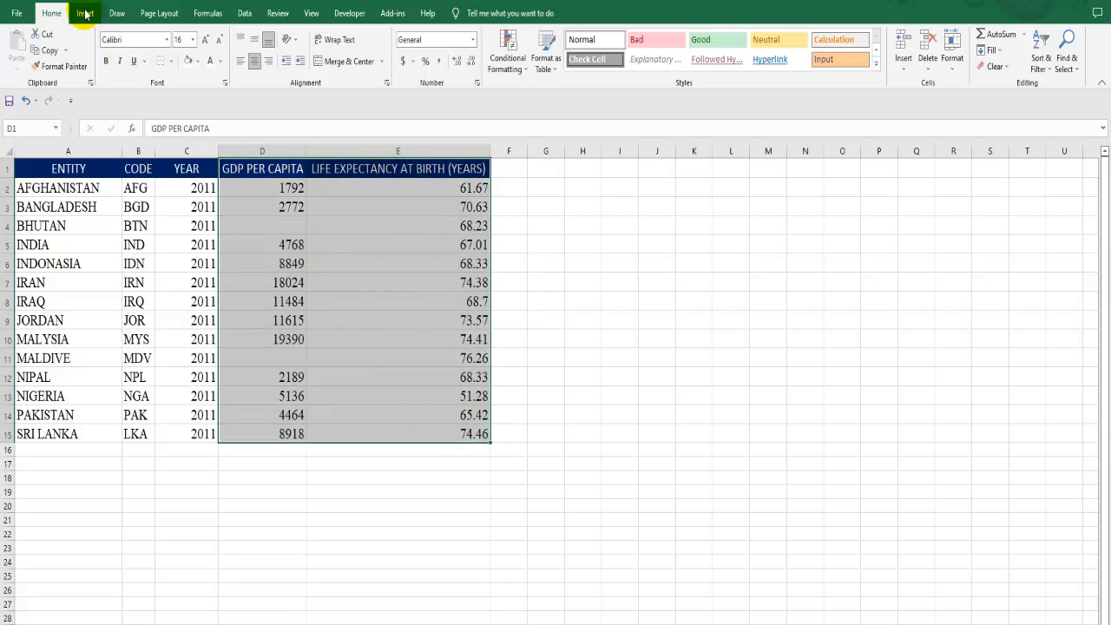
{"action": "left_click", "coordinate": [84, 14]}
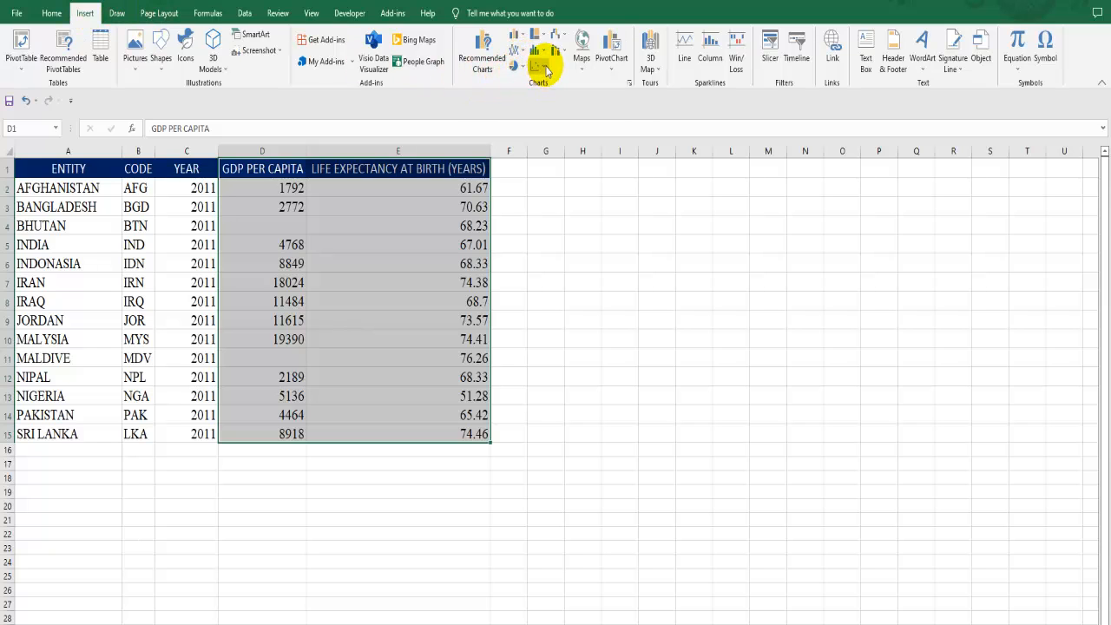
{"action": "left_click", "coordinate": [545, 113]}
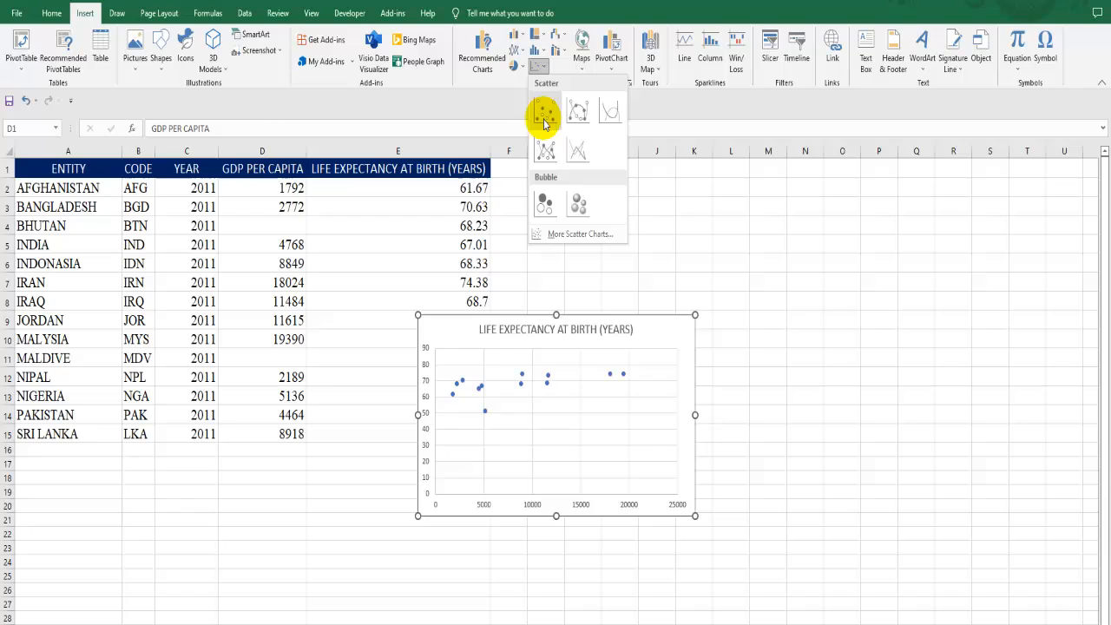
{"action": "left_click", "coordinate": [545, 111]}
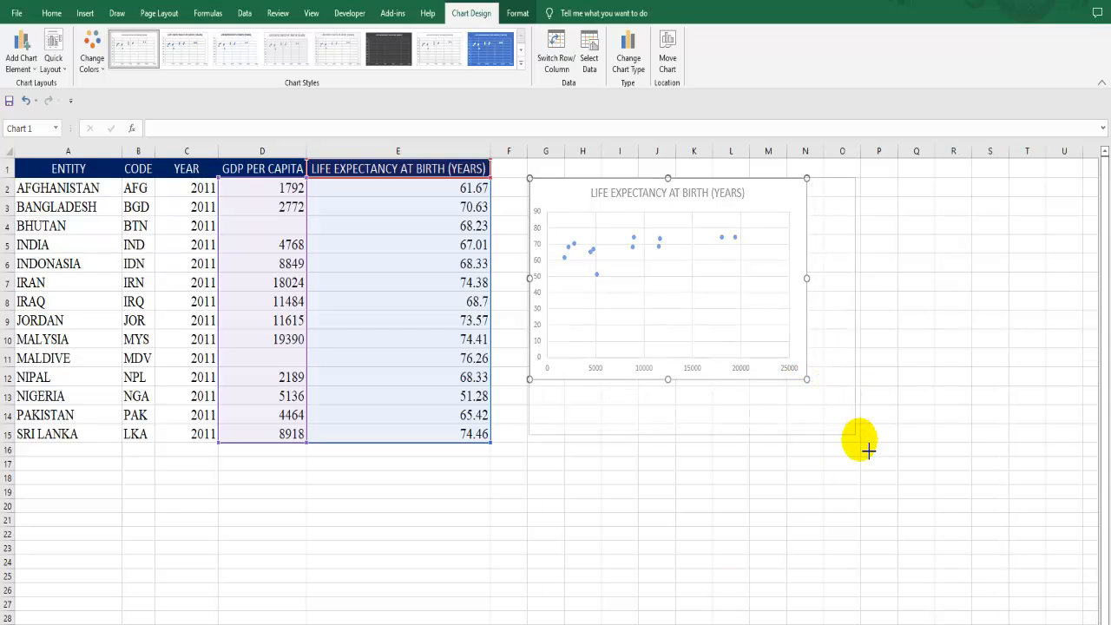
Enlarge the scatter chart down and right so it spans more rows and columns.
{"action": "left_click_drag", "start_coordinate": [805, 379], "coordinate": [934, 507]}
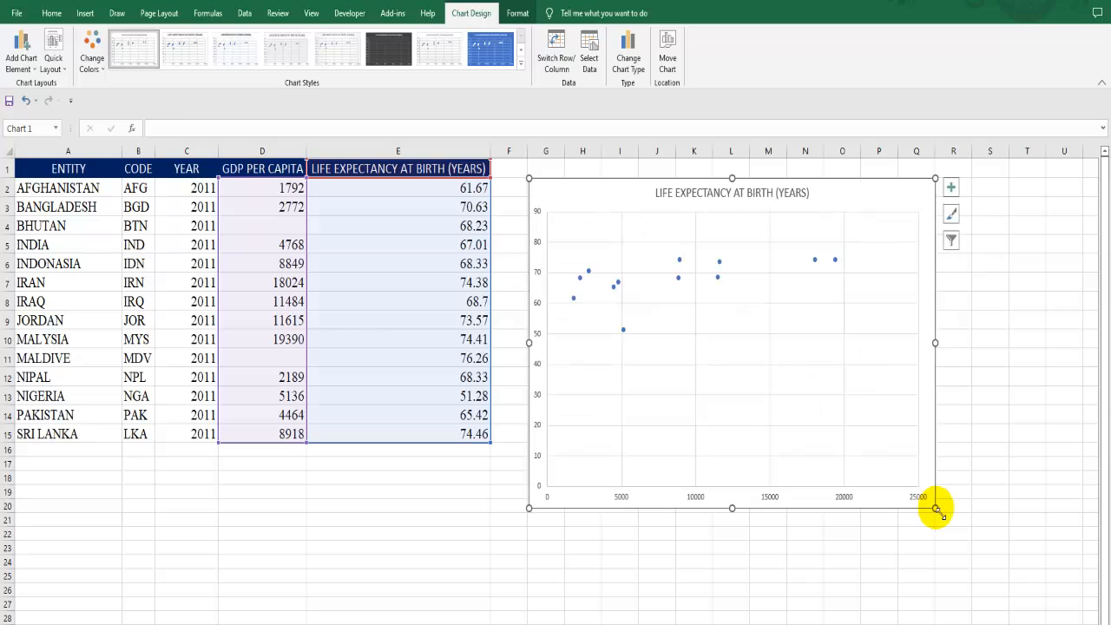
{"action": "mouse_move", "coordinate": [566, 384]}
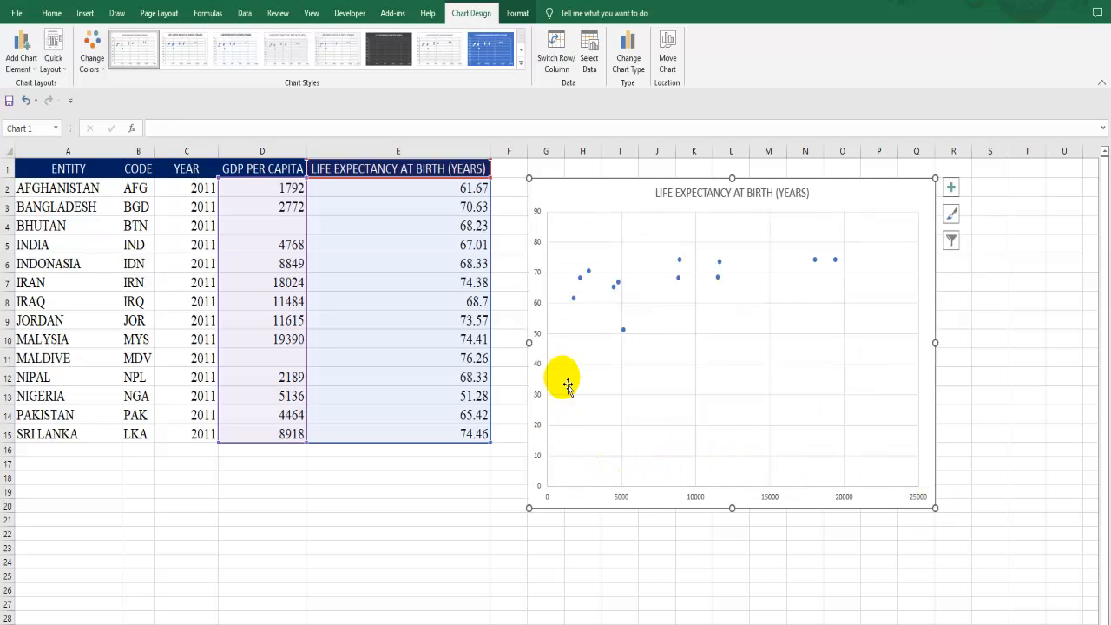
{"action": "mouse_move", "coordinate": [531, 413]}
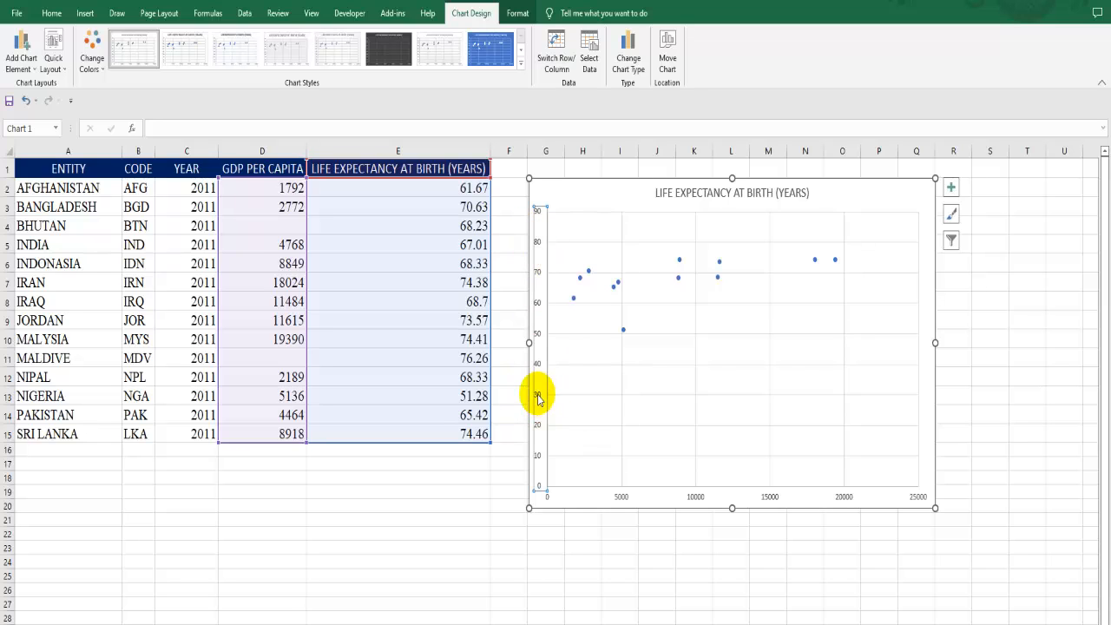
Bring up the Format Axis settings for the life expectancy (vertical) axis.
{"action": "right_click", "coordinate": [538, 392]}
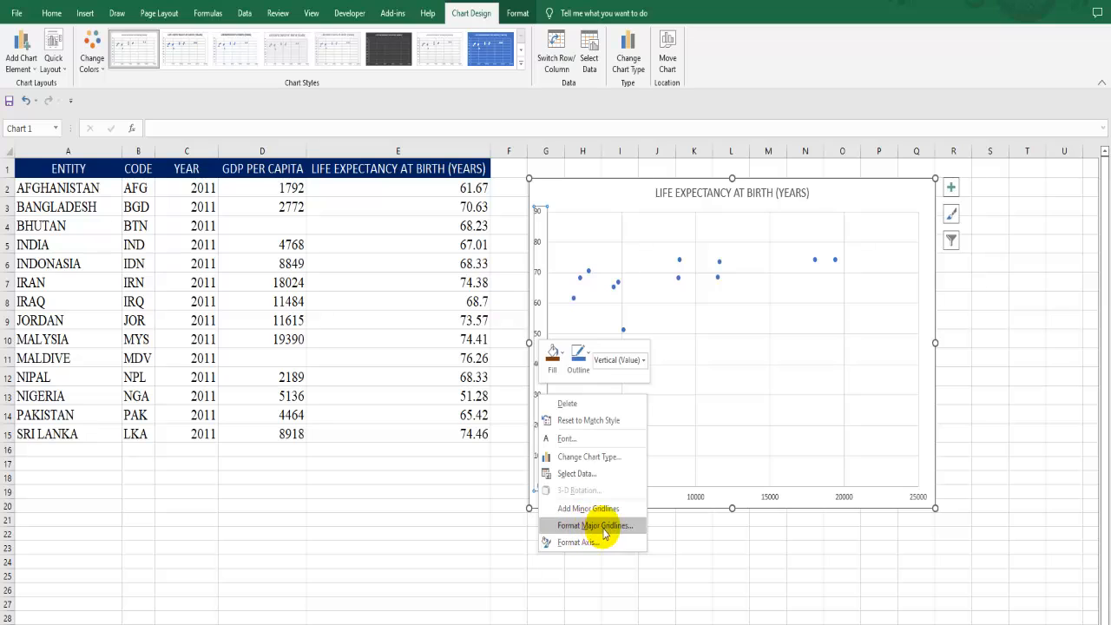
{"action": "left_click", "coordinate": [594, 525]}
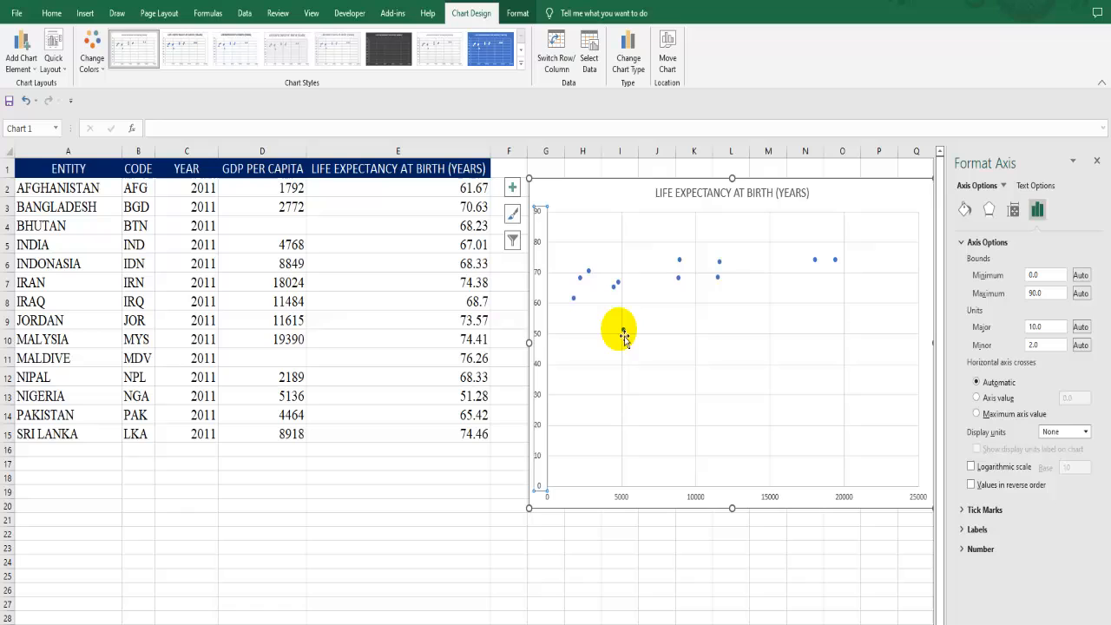
{"action": "mouse_move", "coordinate": [1020, 314]}
{"action": "type", "text": "50"}
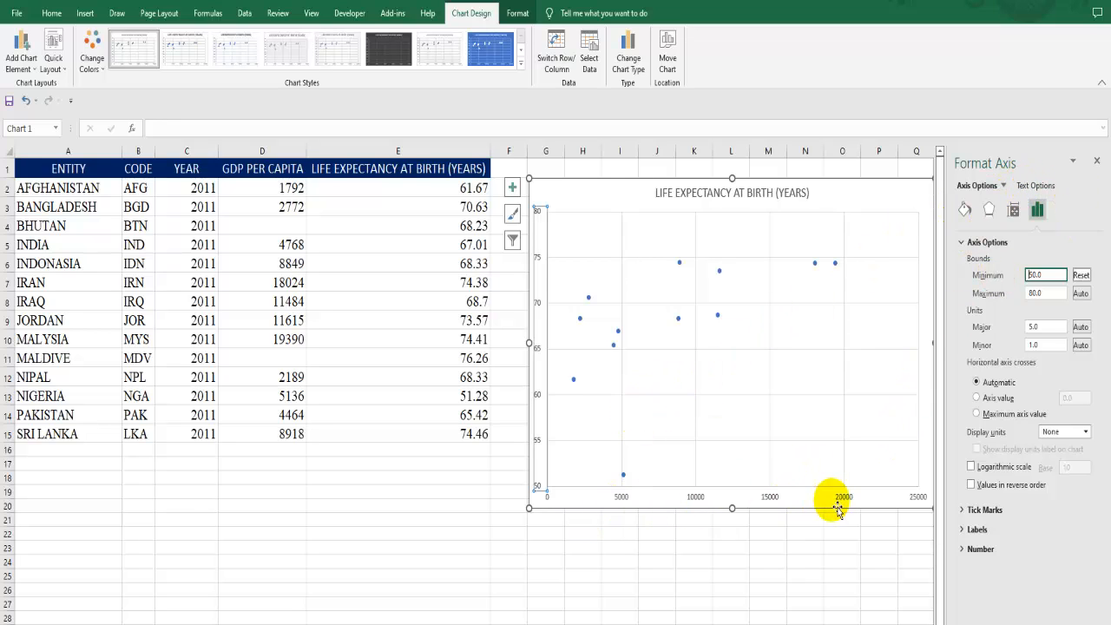
{"action": "mouse_move", "coordinate": [841, 519]}
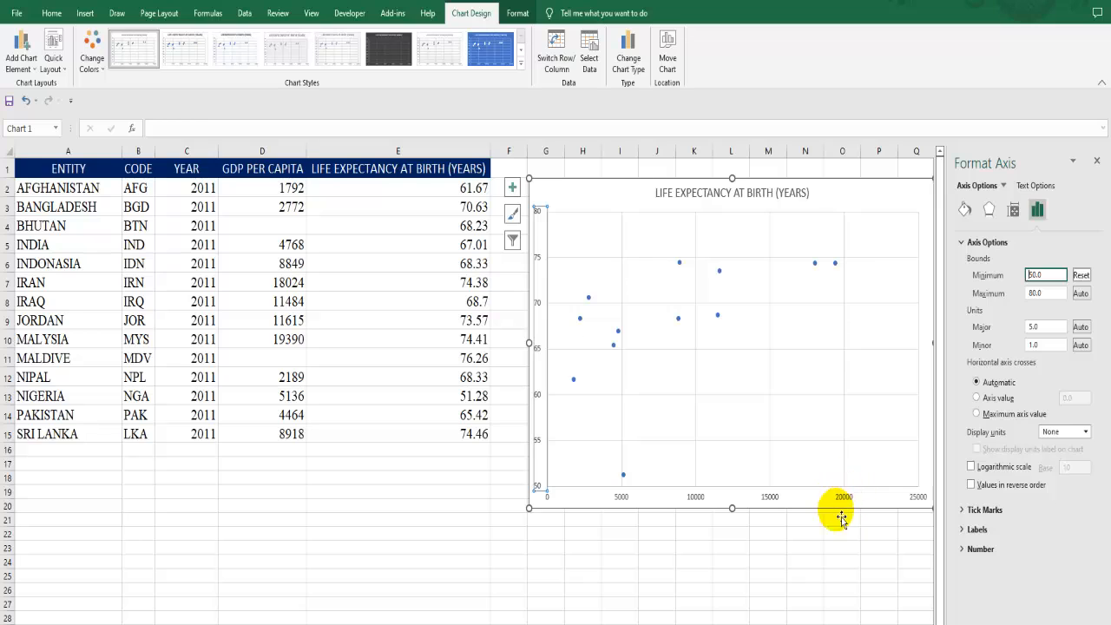
{"action": "mouse_move", "coordinate": [889, 500]}
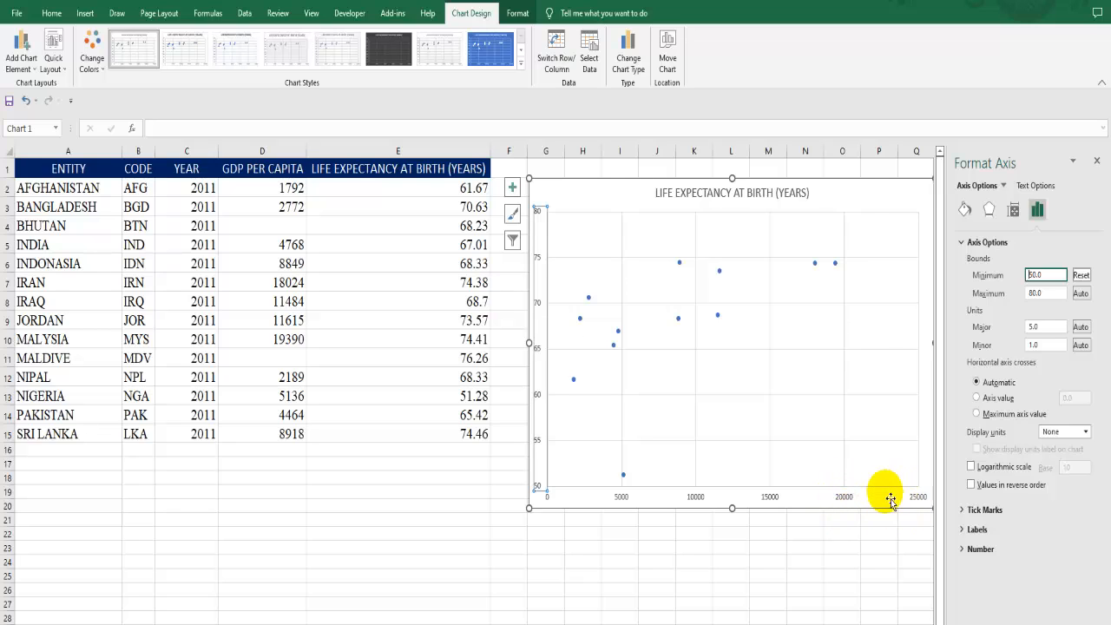
{"action": "mouse_move", "coordinate": [847, 504]}
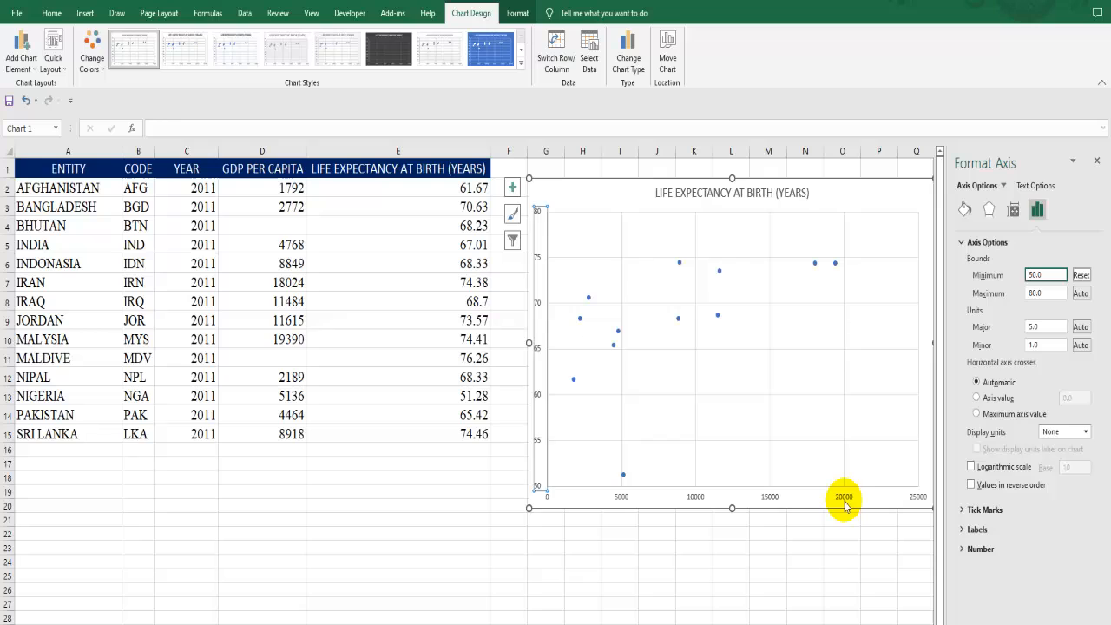
Set the GDP per capita axis maximum to 20000.
{"action": "right_click", "coordinate": [844, 500]}
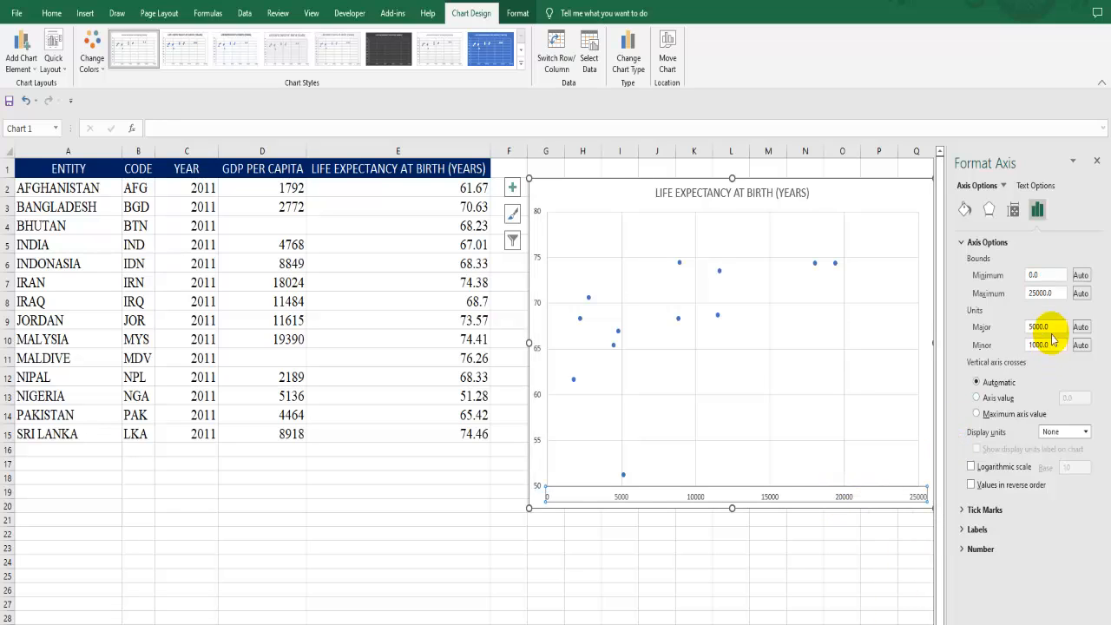
{"action": "left_click", "coordinate": [1045, 292]}
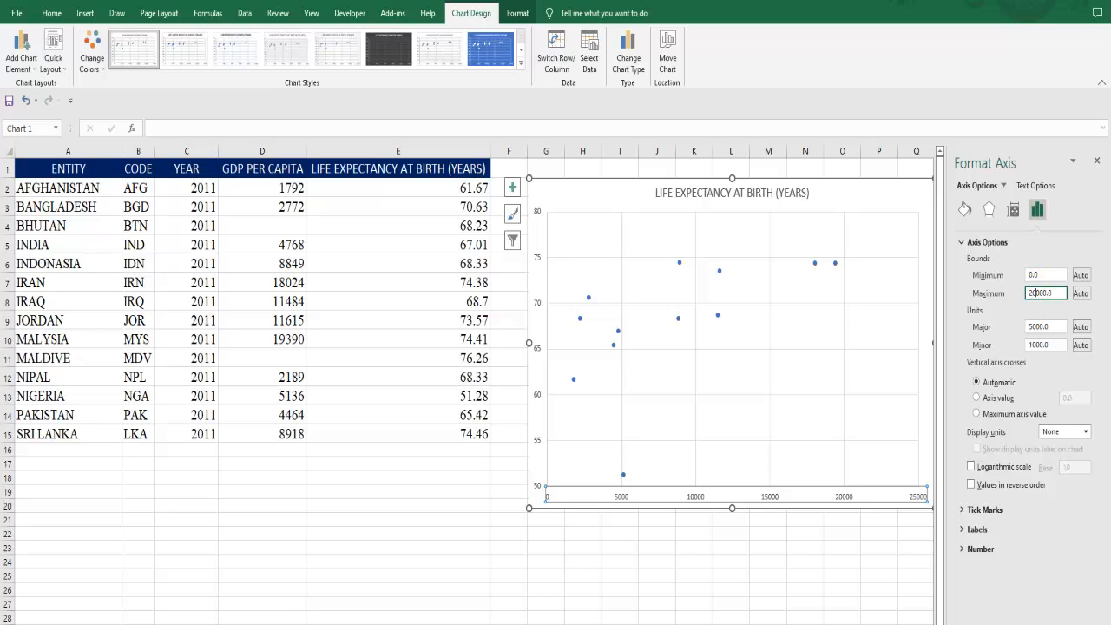
{"action": "type", "text": "20000"}
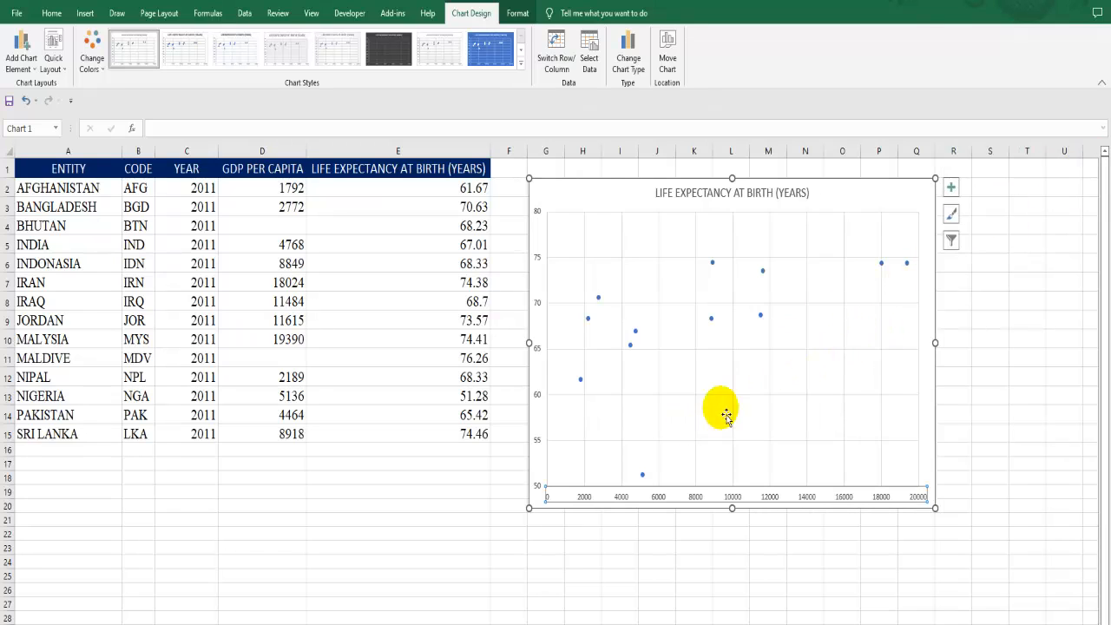
{"action": "mouse_move", "coordinate": [693, 349]}
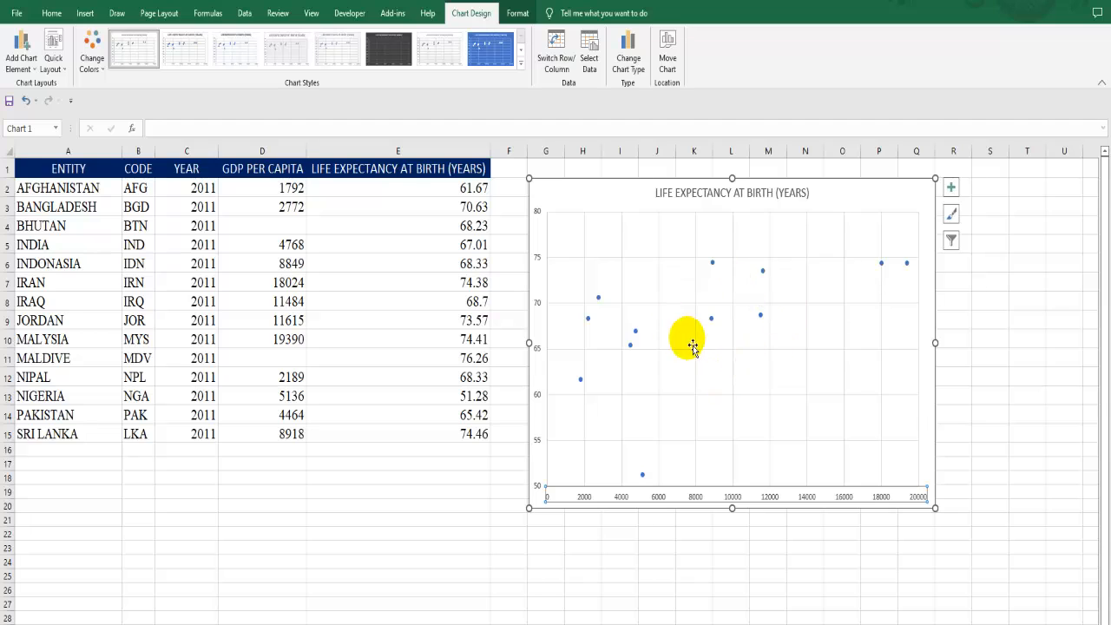
{"action": "mouse_move", "coordinate": [710, 267]}
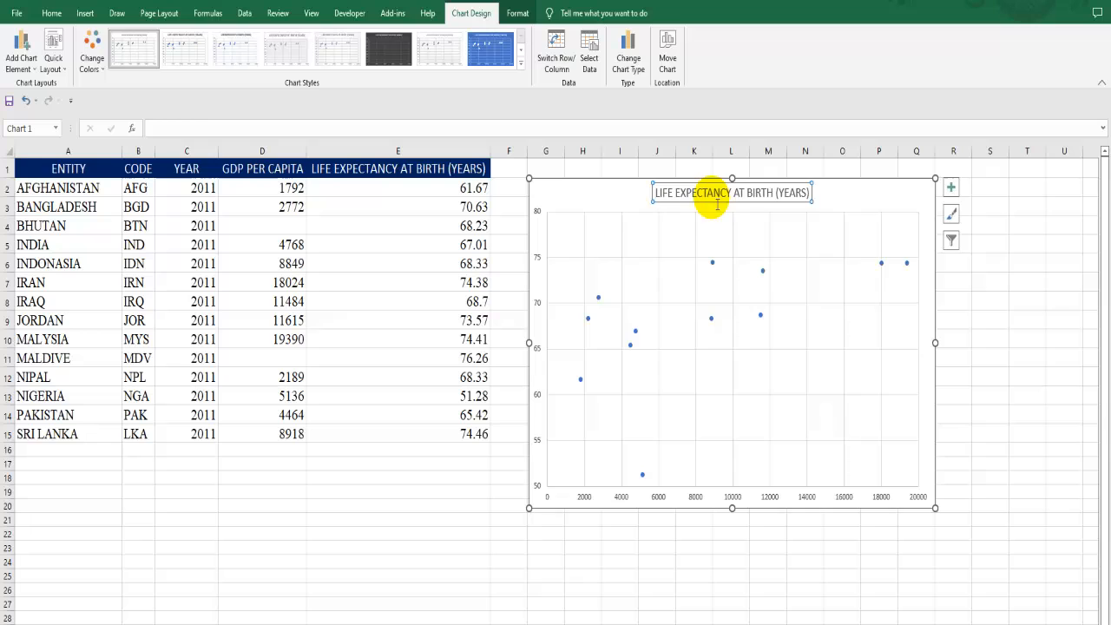
{"action": "mouse_move", "coordinate": [680, 209]}
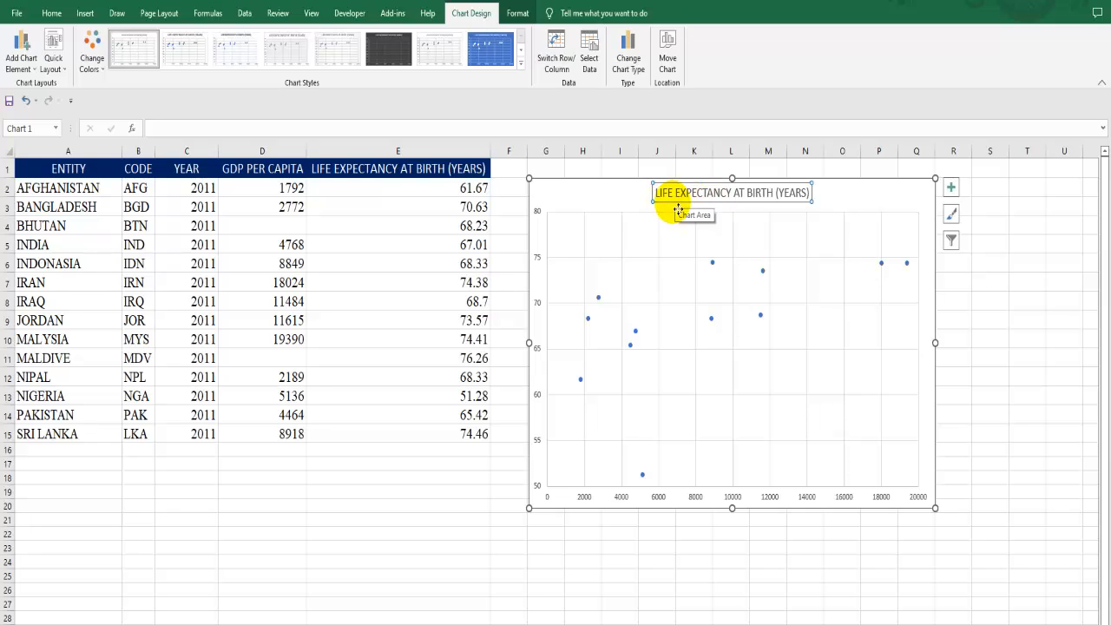
{"action": "mouse_move", "coordinate": [701, 170]}
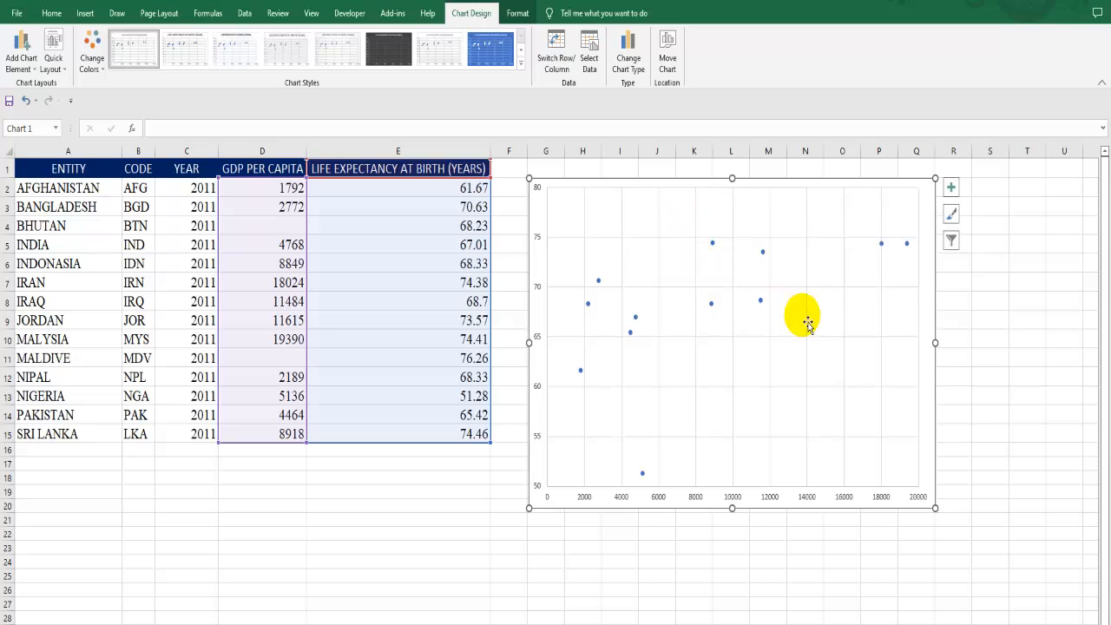
{"action": "mouse_move", "coordinate": [646, 234]}
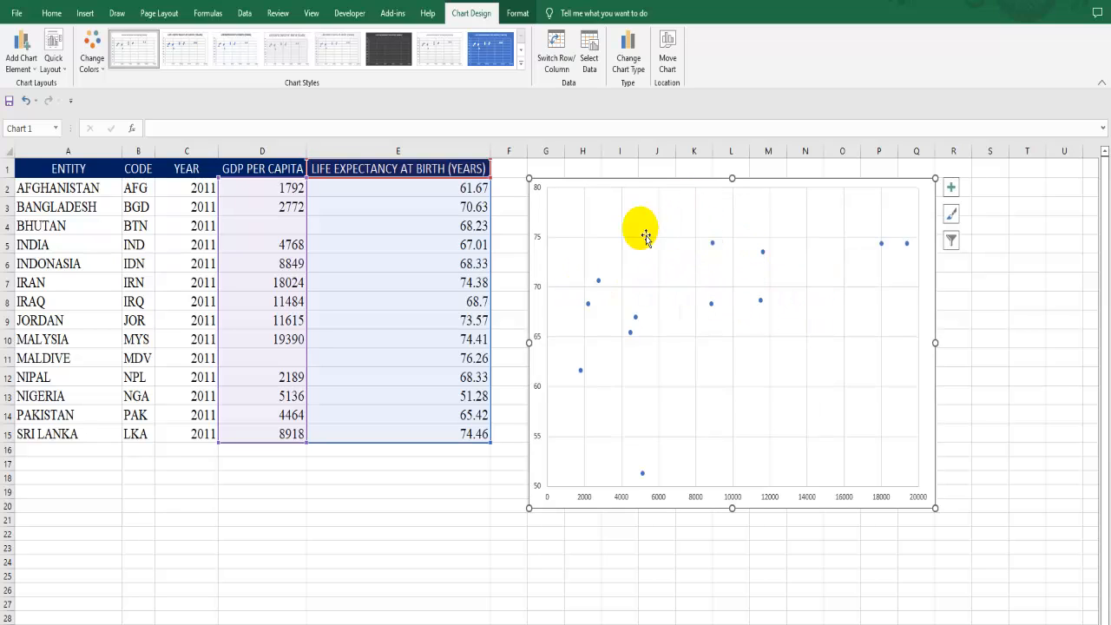
{"action": "mouse_move", "coordinate": [658, 252]}
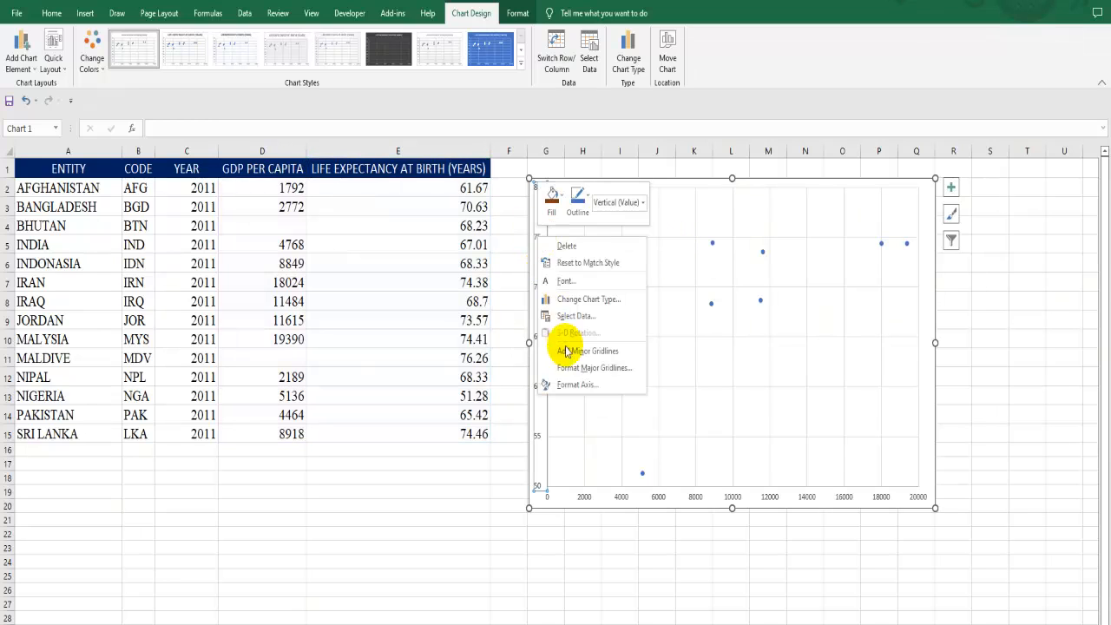
{"action": "left_click", "coordinate": [576, 385]}
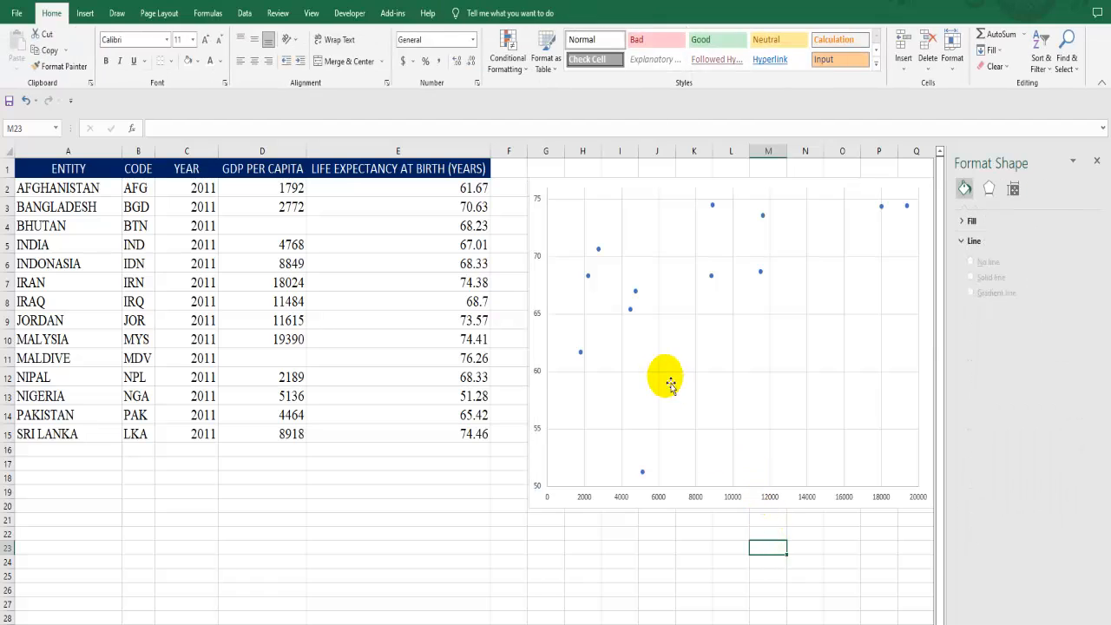
{"action": "mouse_move", "coordinate": [668, 363]}
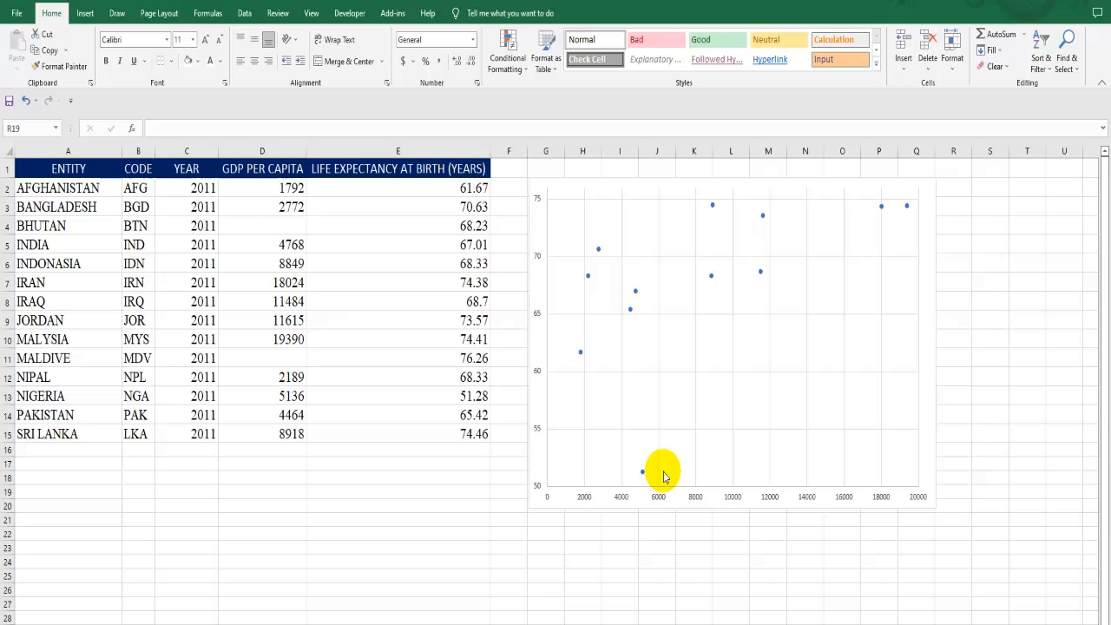
{"action": "mouse_move", "coordinate": [641, 309]}
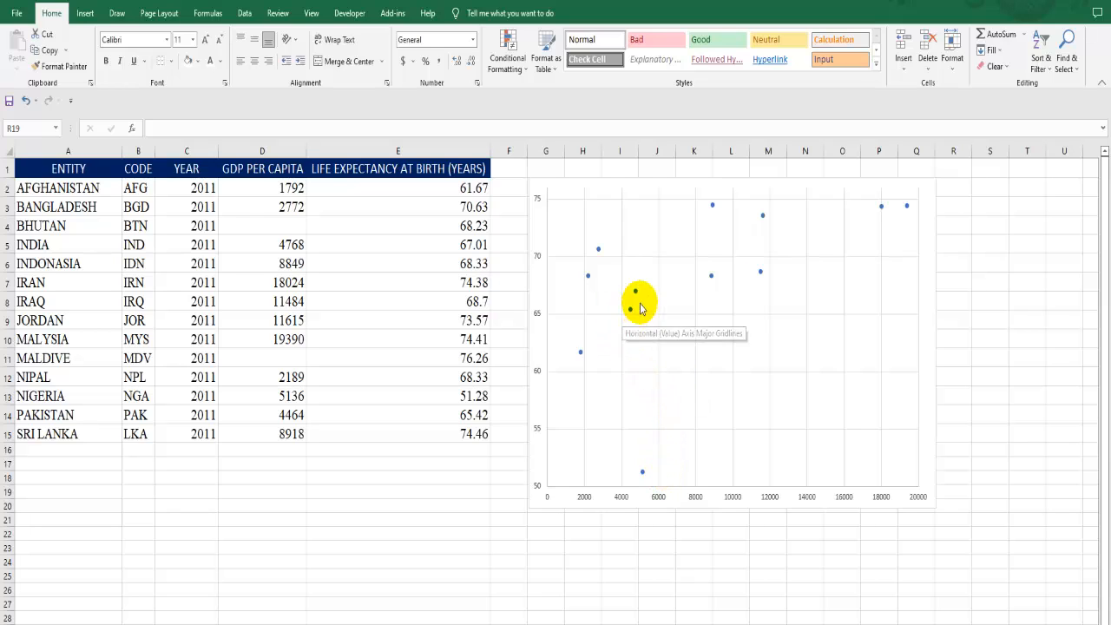
{"action": "mouse_move", "coordinate": [592, 286]}
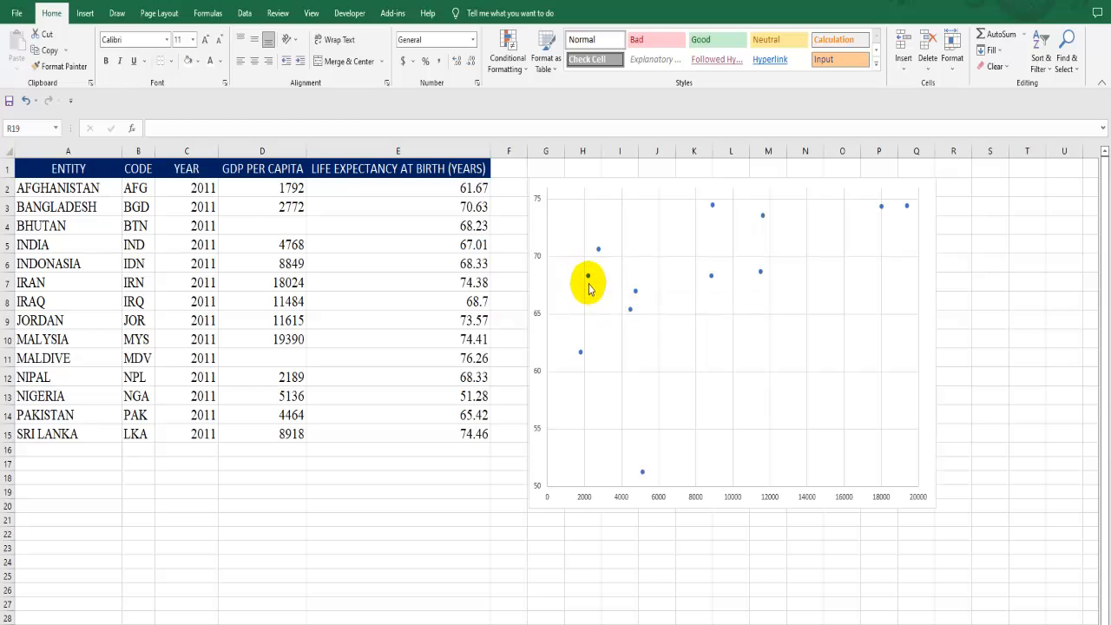
{"action": "mouse_move", "coordinate": [868, 236]}
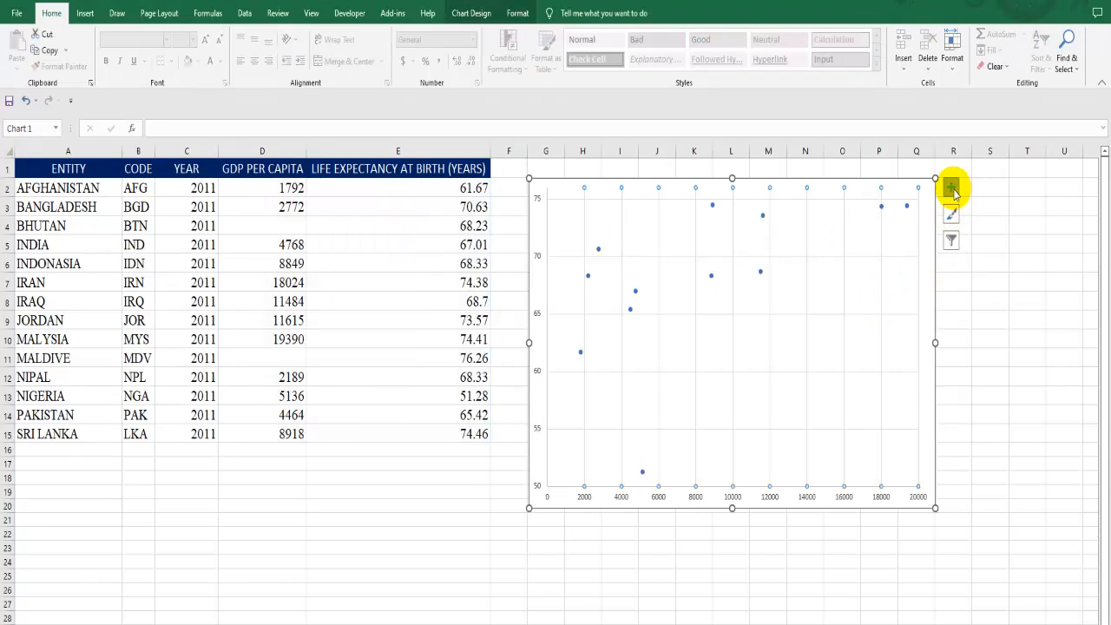
Turn on data labels for the points and remove the gridlines via Chart Elements.
{"action": "left_click", "coordinate": [952, 187]}
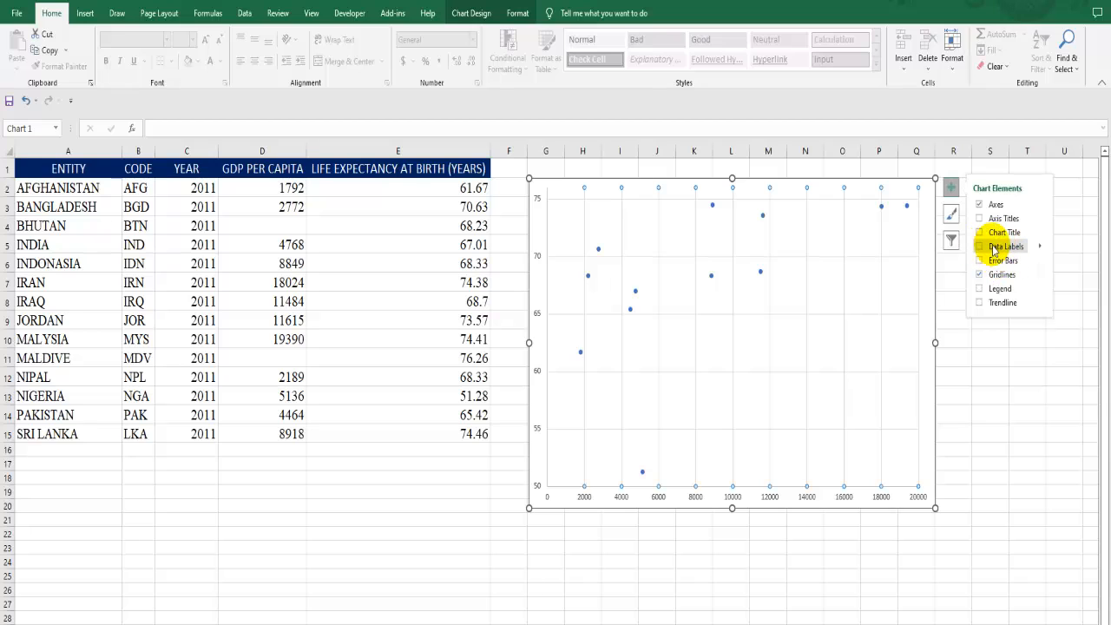
{"action": "left_click", "coordinate": [979, 247]}
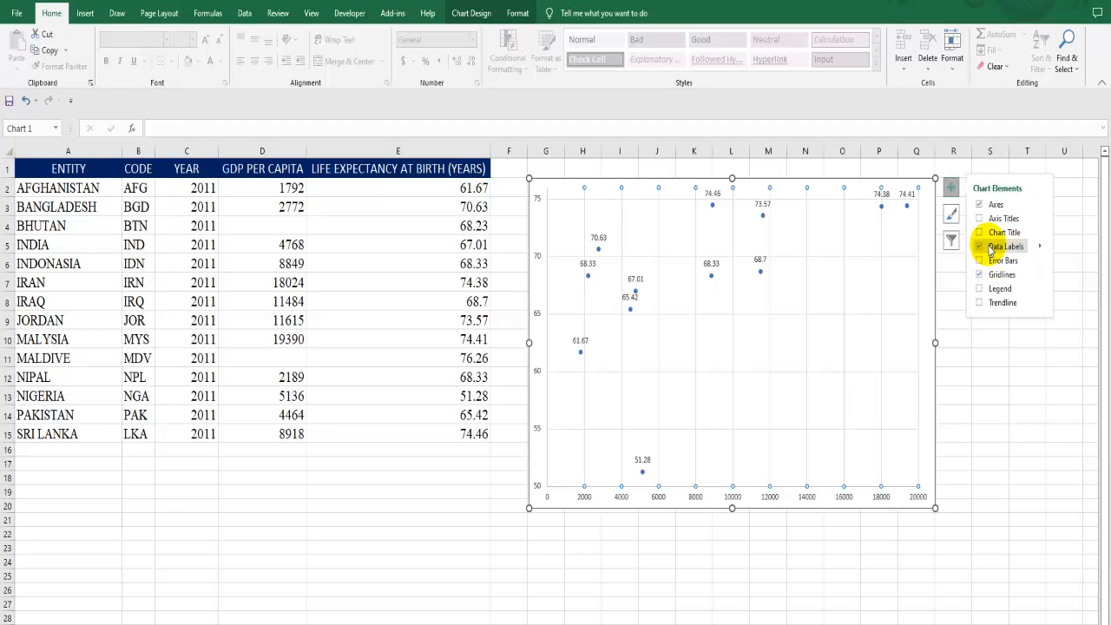
{"action": "left_click", "coordinate": [979, 247]}
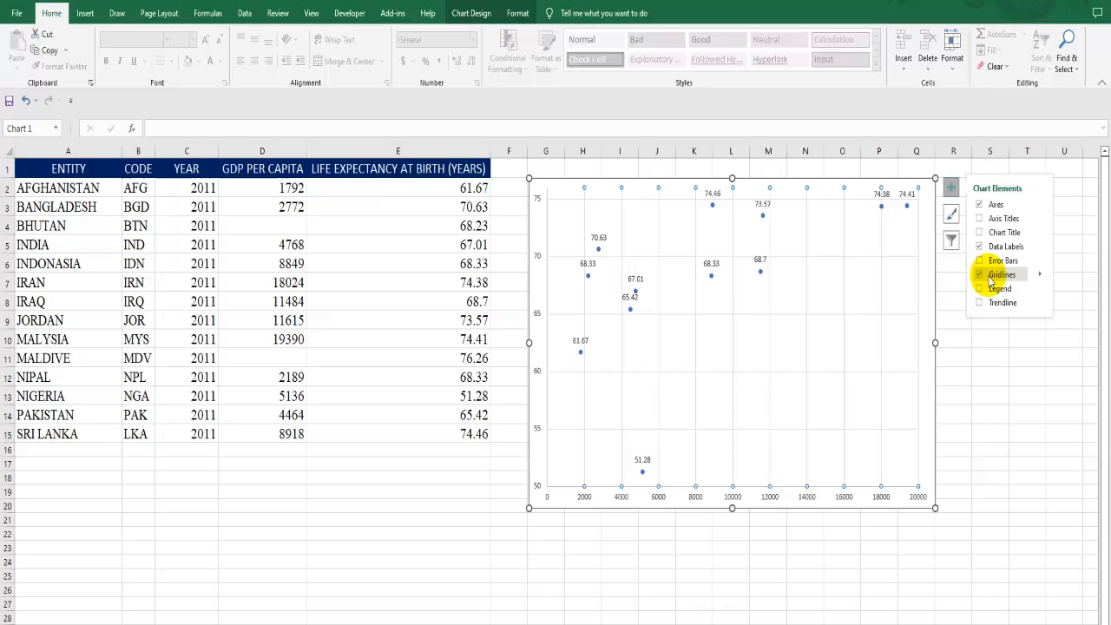
{"action": "left_click", "coordinate": [979, 274]}
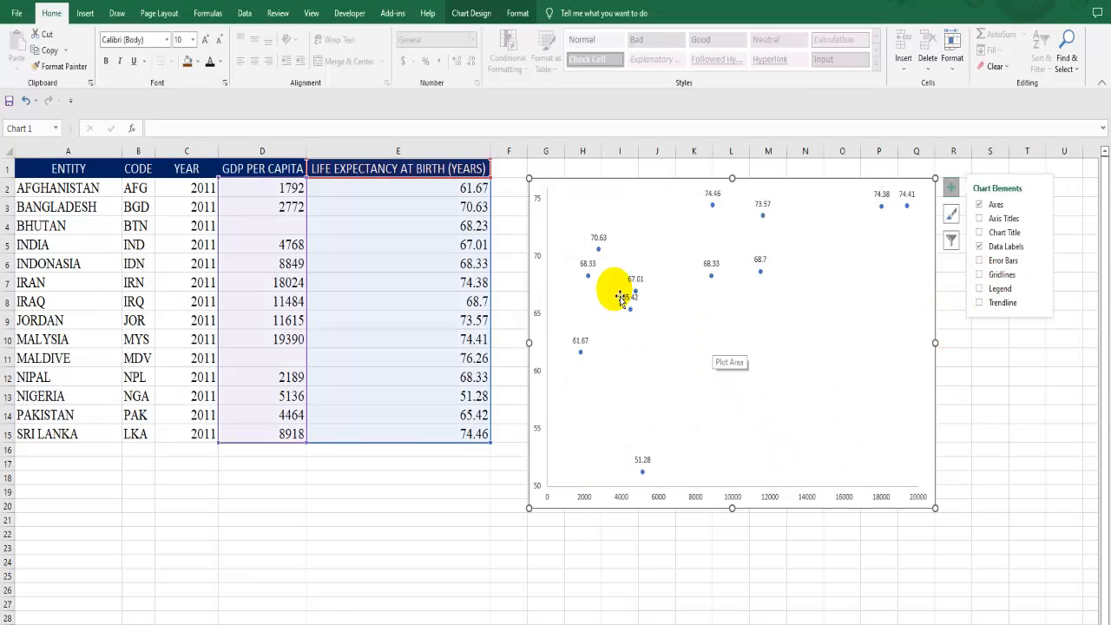
{"action": "mouse_move", "coordinate": [788, 267]}
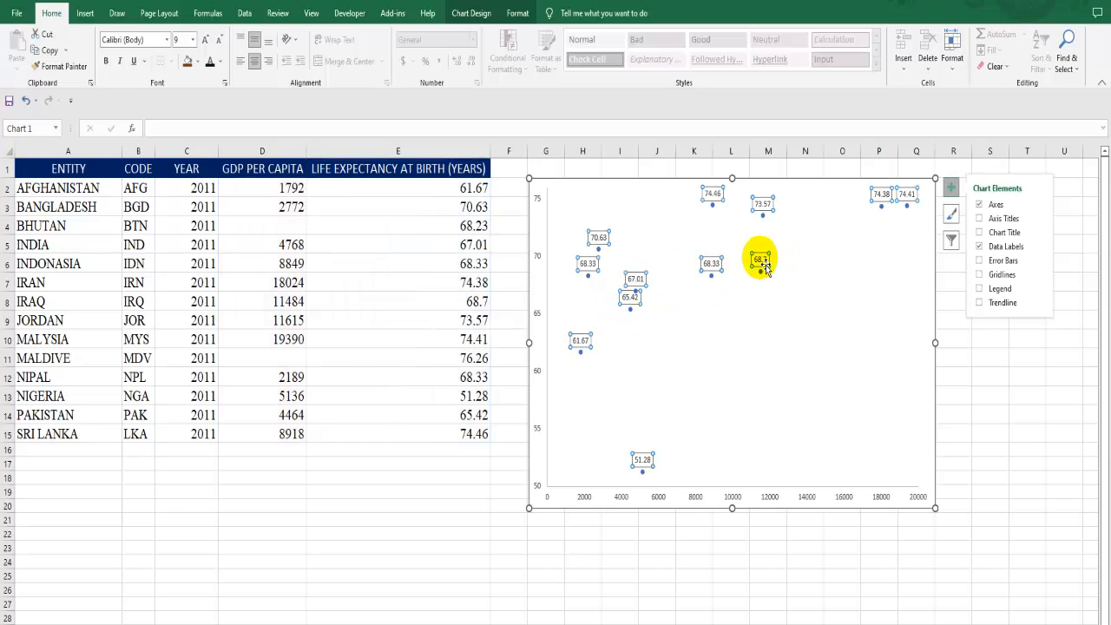
Set the data labels to take text from the country names in A2:A15 via Value From Cells.
{"action": "right_click", "coordinate": [762, 261]}
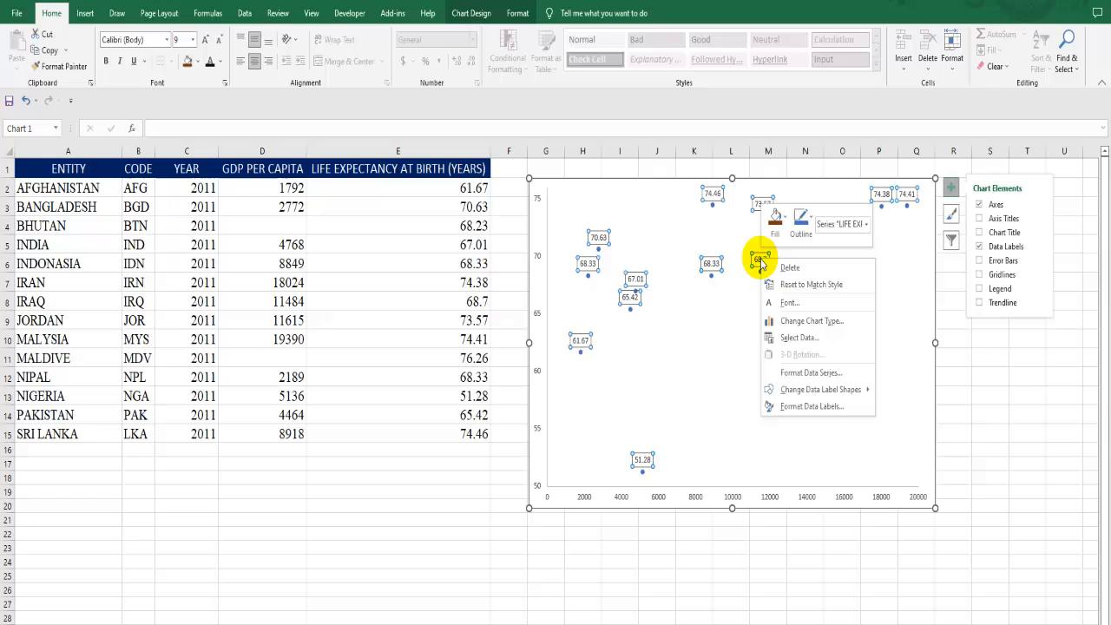
{"action": "mouse_move", "coordinate": [798, 406]}
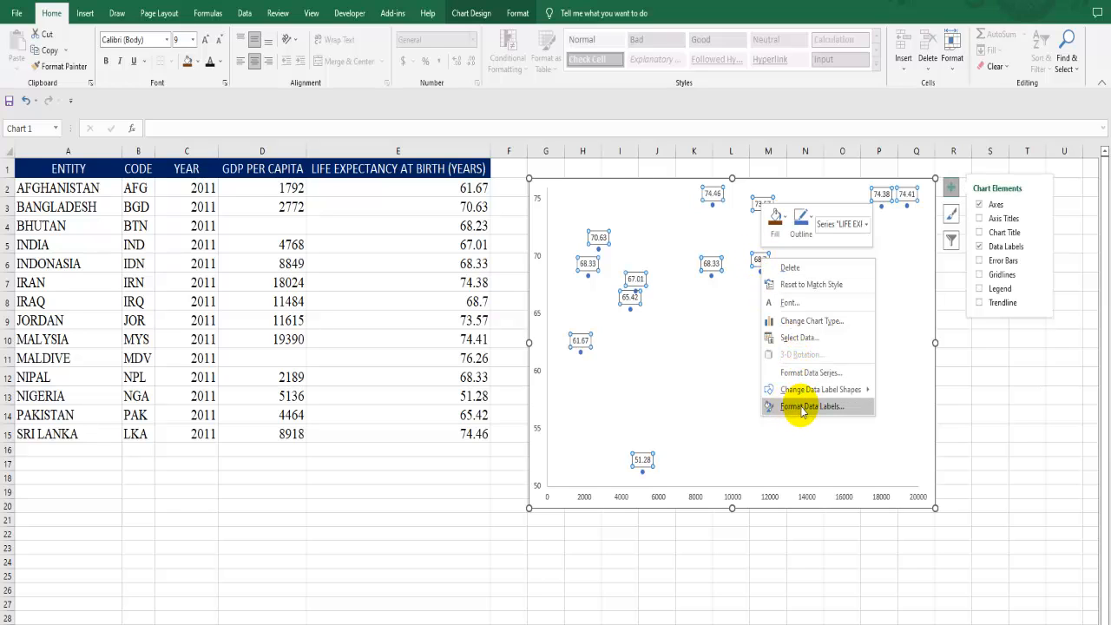
{"action": "left_click", "coordinate": [811, 406]}
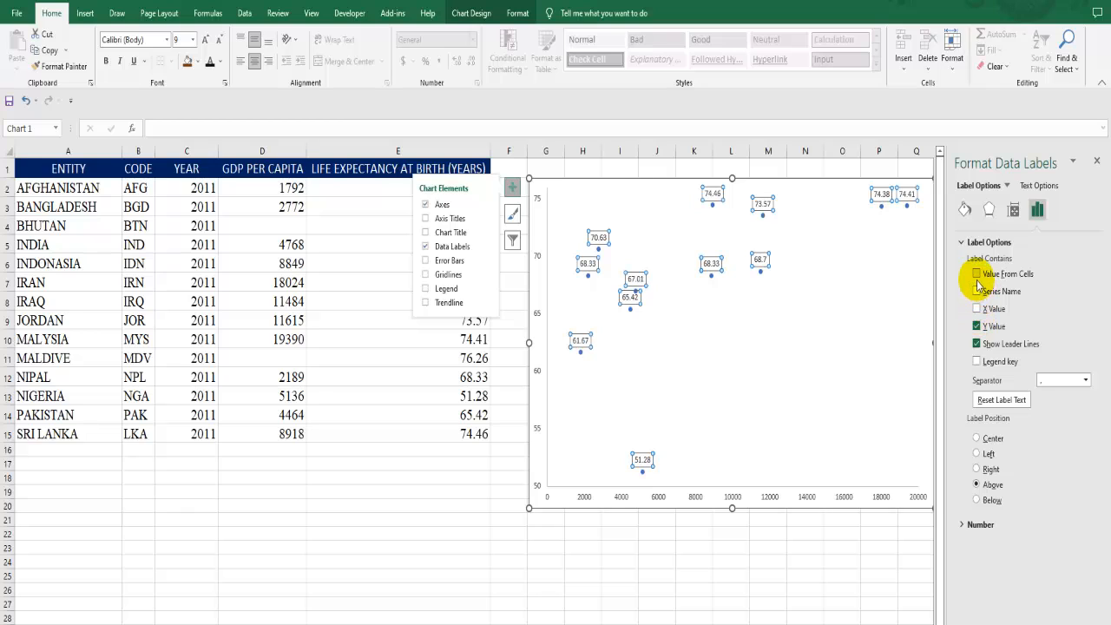
{"action": "left_click", "coordinate": [975, 275]}
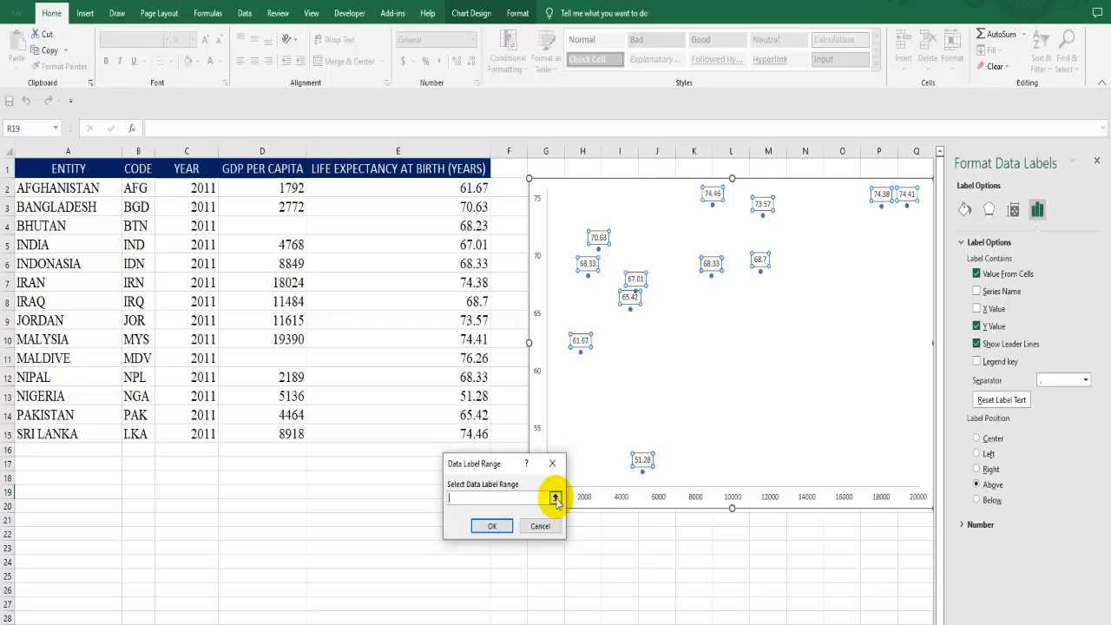
{"action": "left_click", "coordinate": [556, 496]}
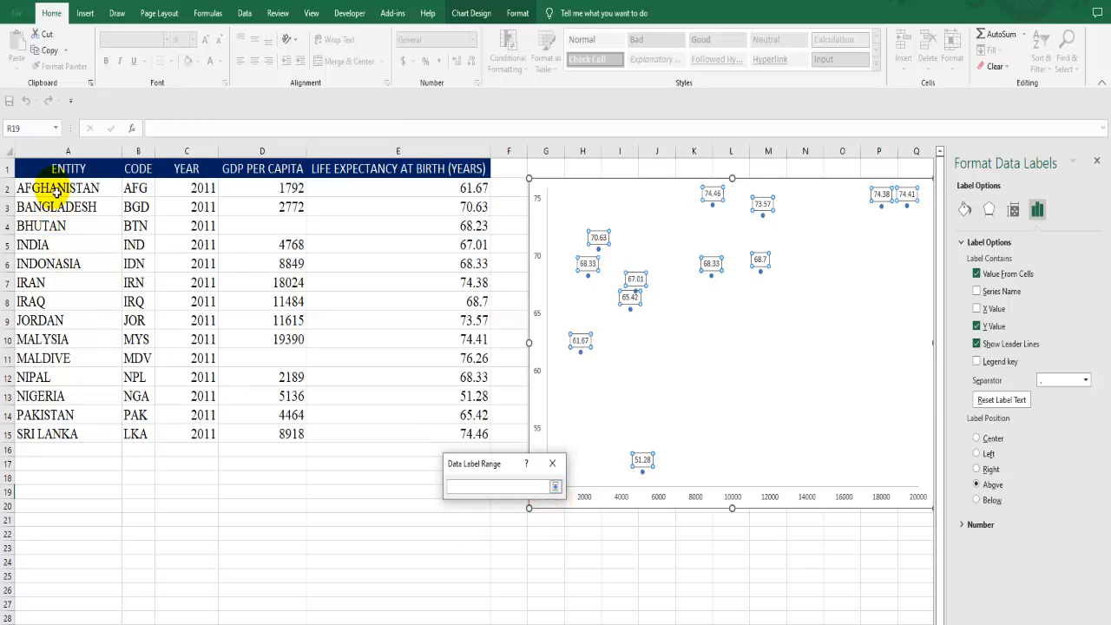
{"action": "left_click_drag", "start_coordinate": [55, 188], "coordinate": [52, 433]}
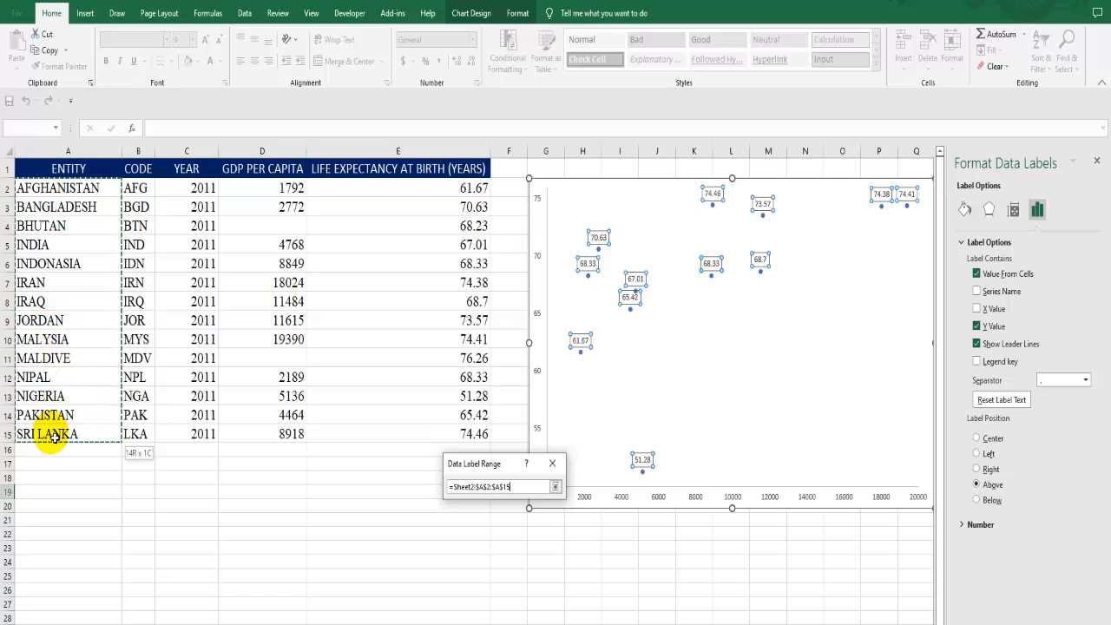
{"action": "left_click", "coordinate": [555, 486]}
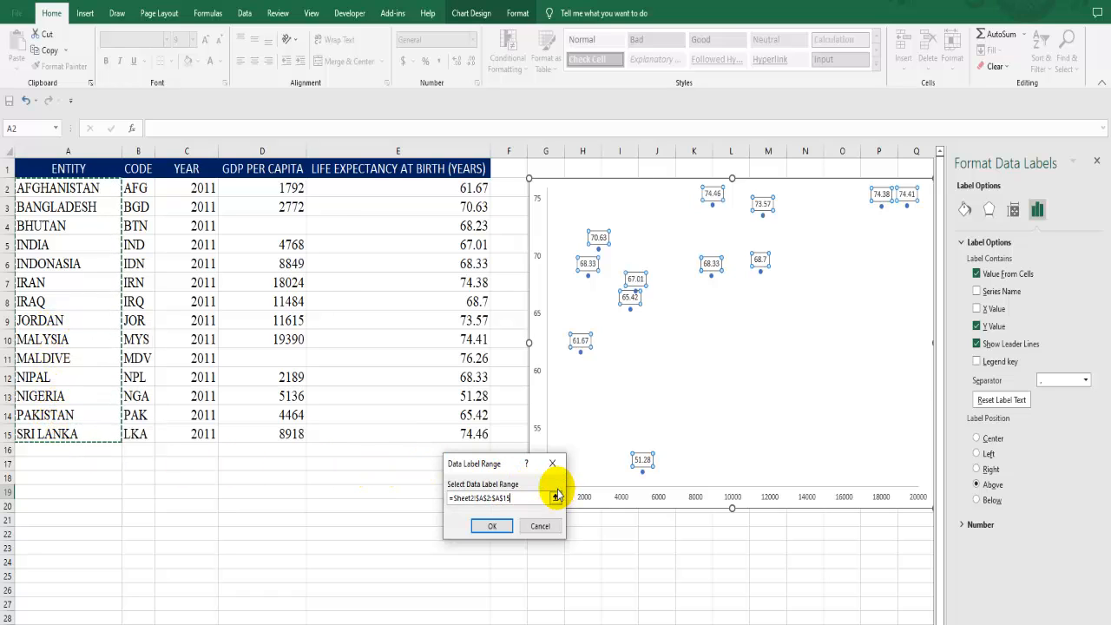
{"action": "left_click", "coordinate": [493, 524]}
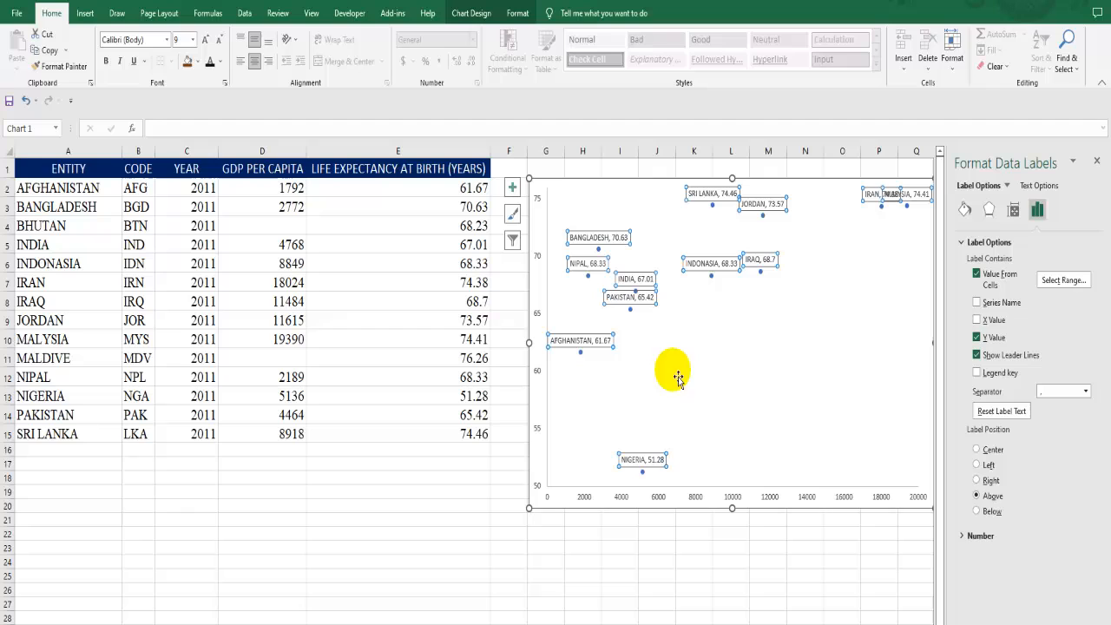
{"action": "mouse_move", "coordinate": [590, 264]}
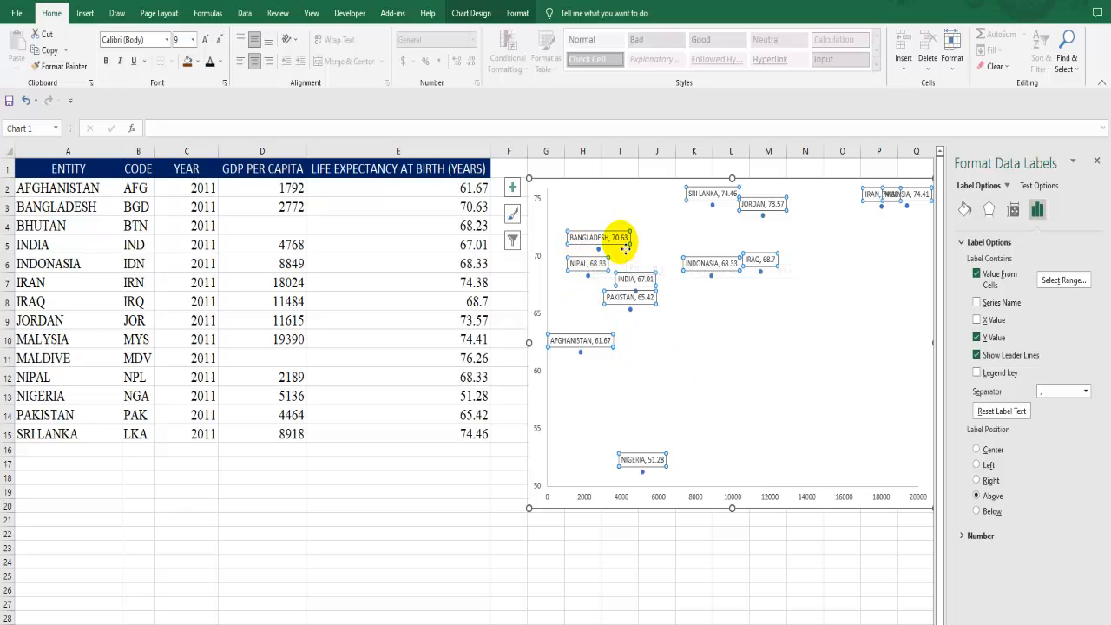
{"action": "mouse_move", "coordinate": [534, 437]}
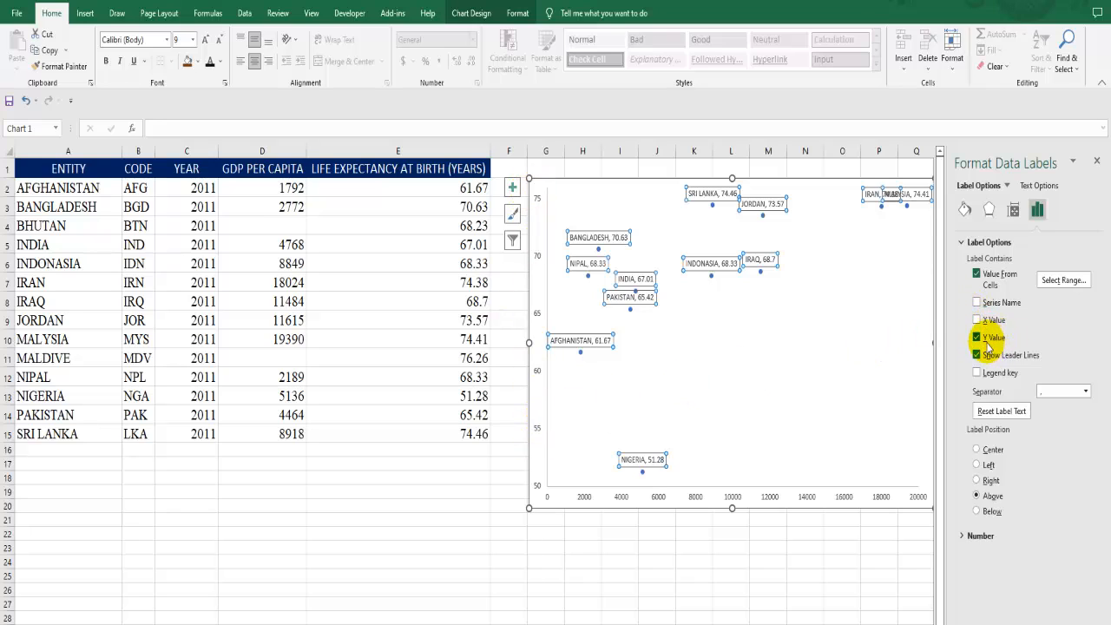
Drop the Y Value from the labels so only country names show, and close the pane.
{"action": "left_click", "coordinate": [977, 336]}
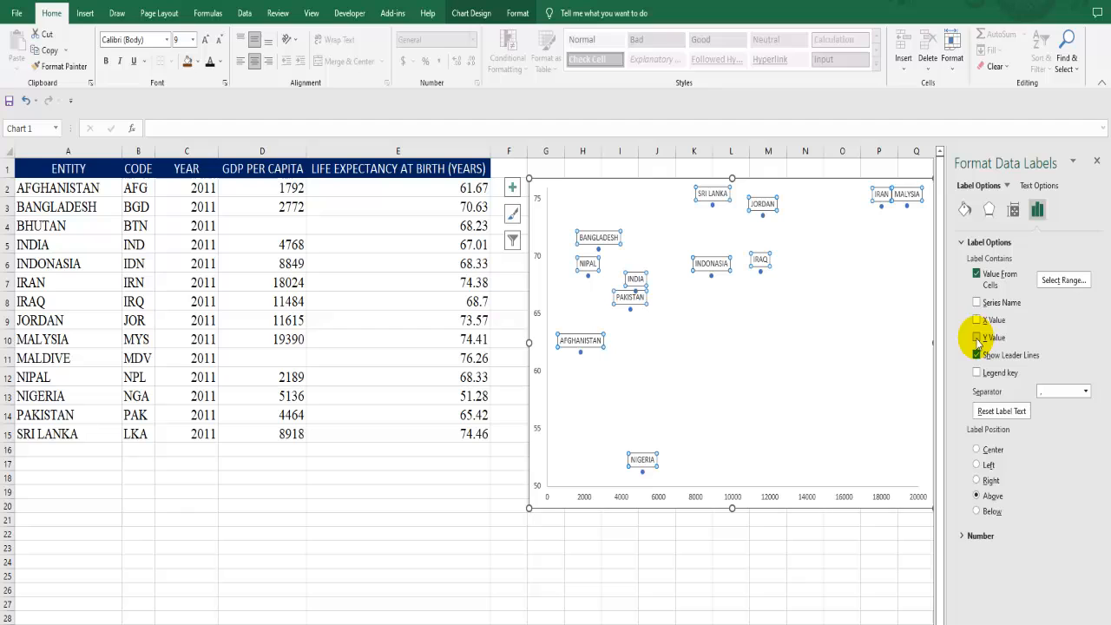
{"action": "left_click", "coordinate": [978, 354]}
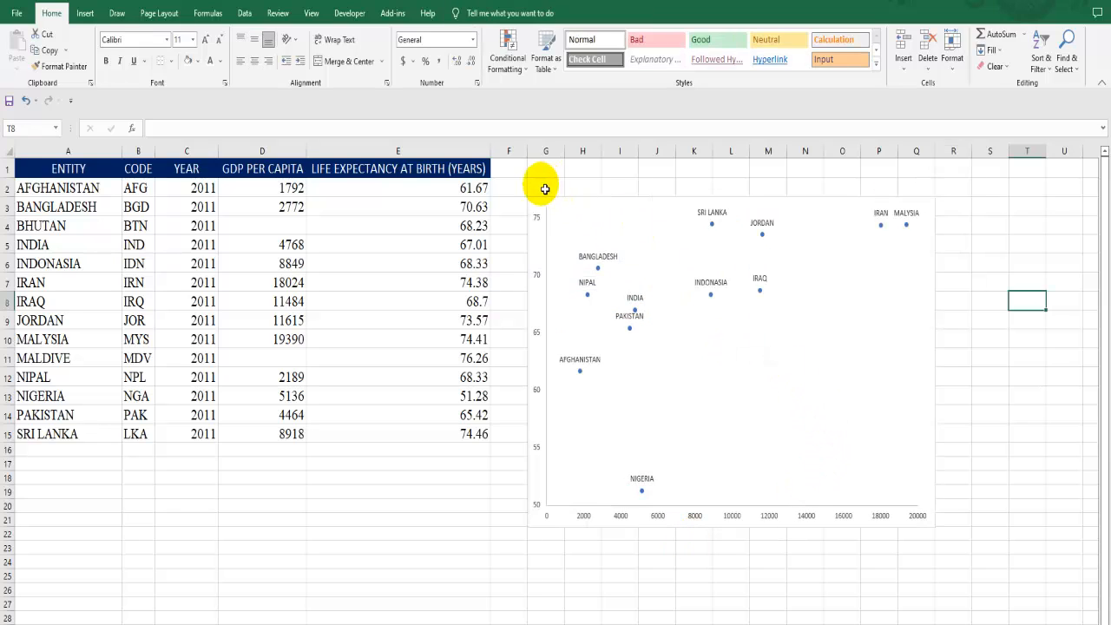
Start adding a text box from Insert for the chart heading.
{"action": "left_click", "coordinate": [84, 14]}
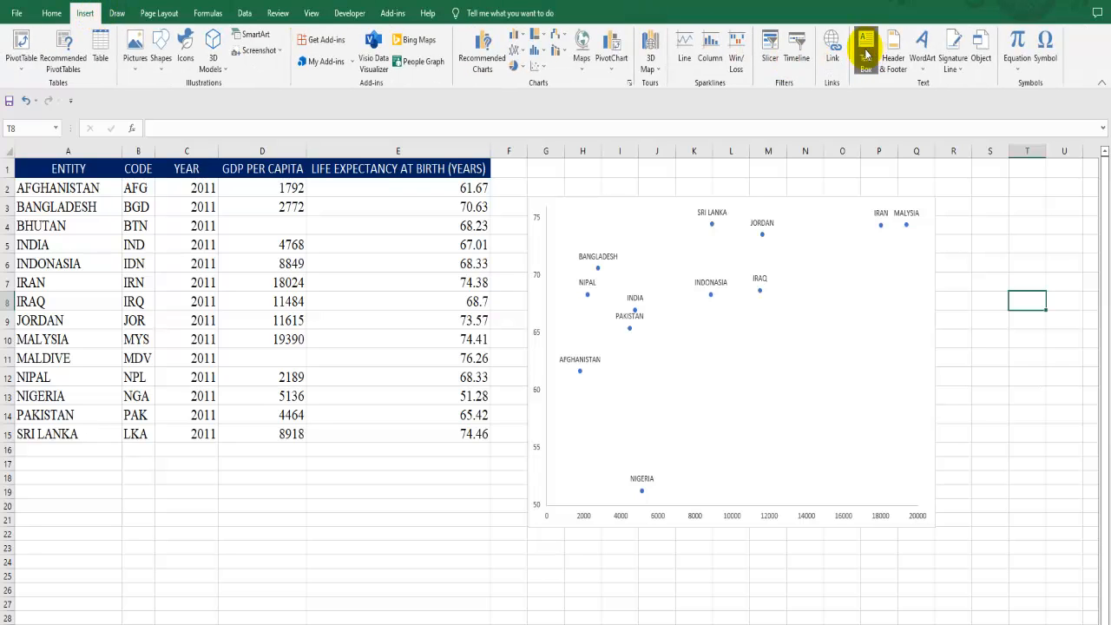
{"action": "left_click", "coordinate": [865, 44]}
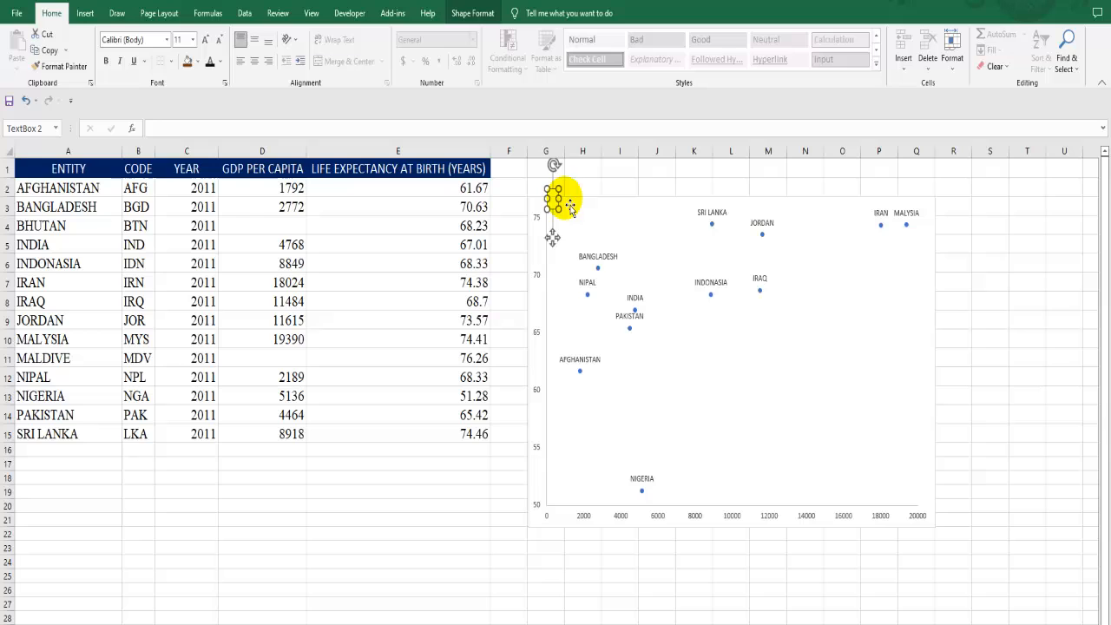
{"action": "mouse_move", "coordinate": [698, 326]}
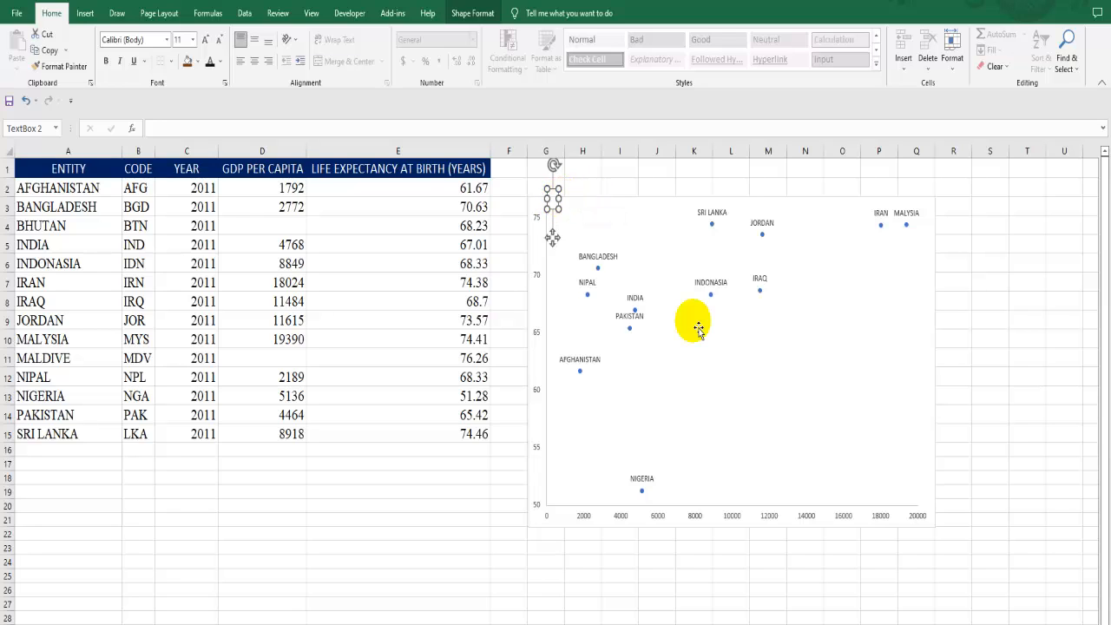
{"action": "mouse_move", "coordinate": [785, 436]}
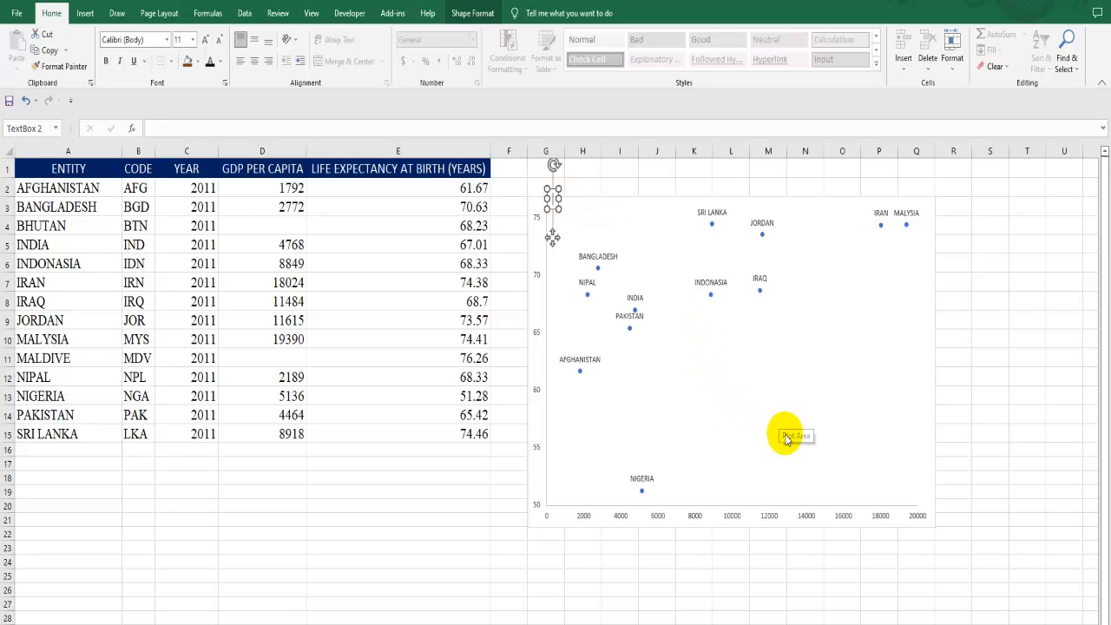
{"action": "mouse_move", "coordinate": [802, 451]}
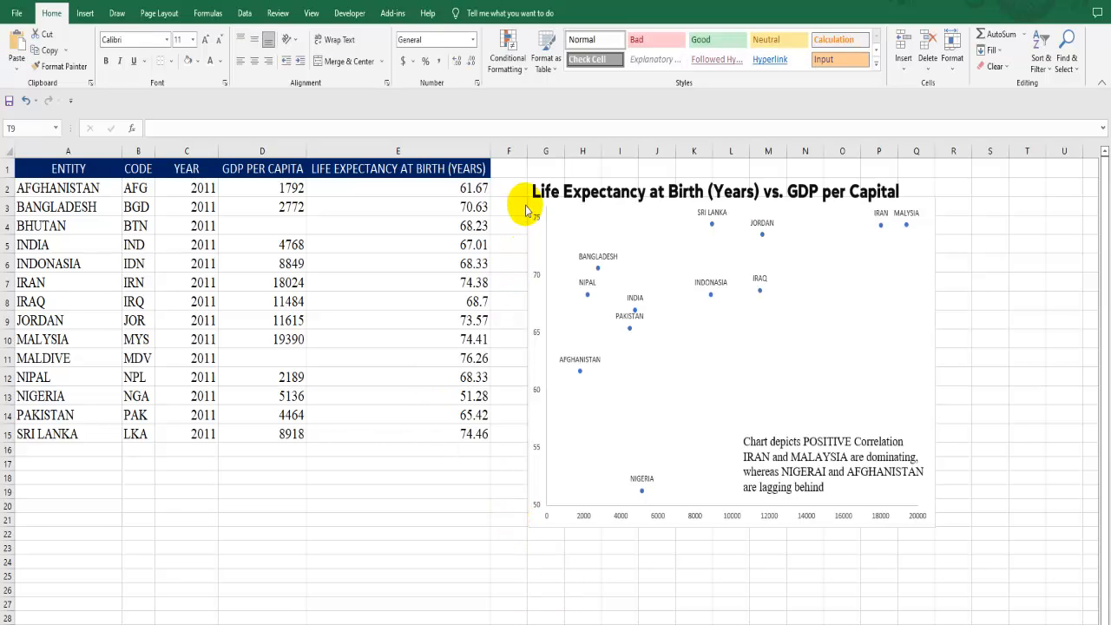
{"action": "mouse_move", "coordinate": [547, 184]}
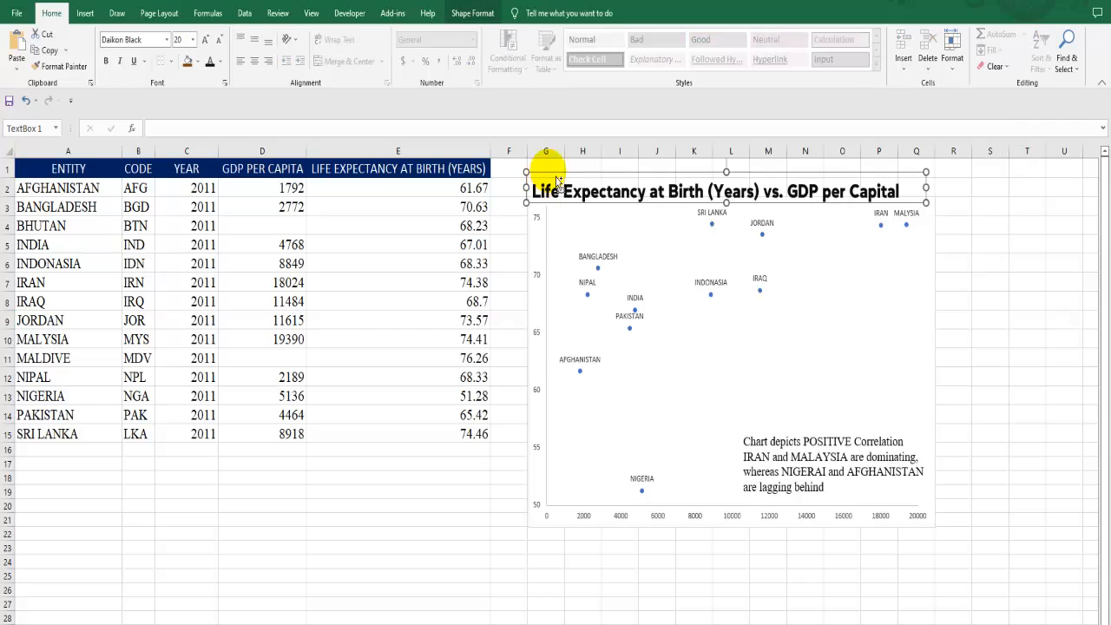
{"action": "left_click", "coordinate": [547, 170]}
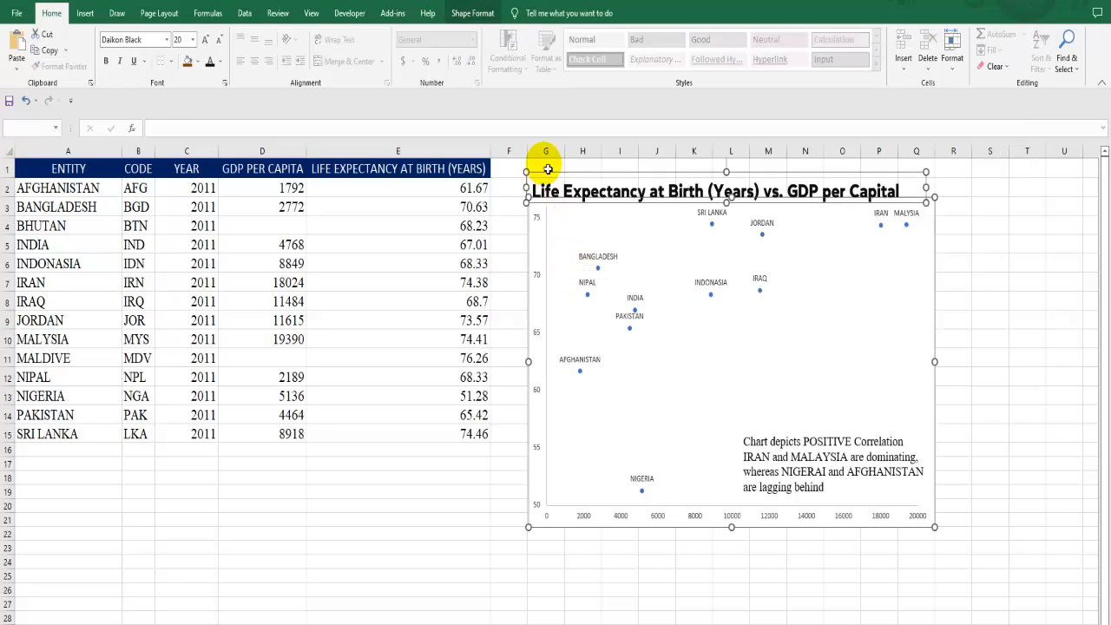
{"action": "mouse_move", "coordinate": [564, 177]}
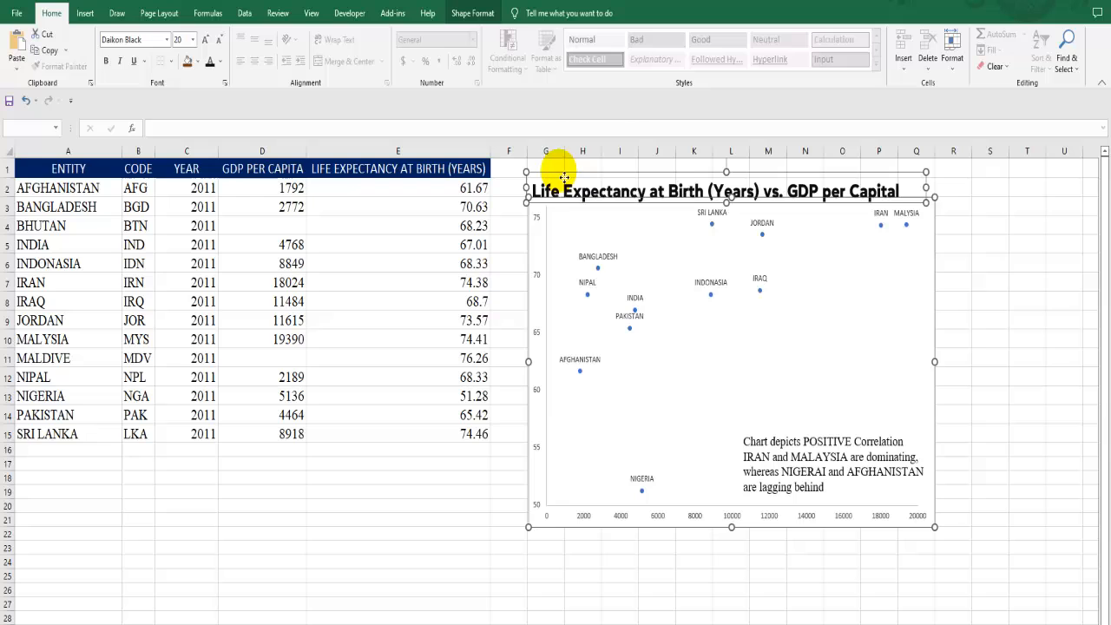